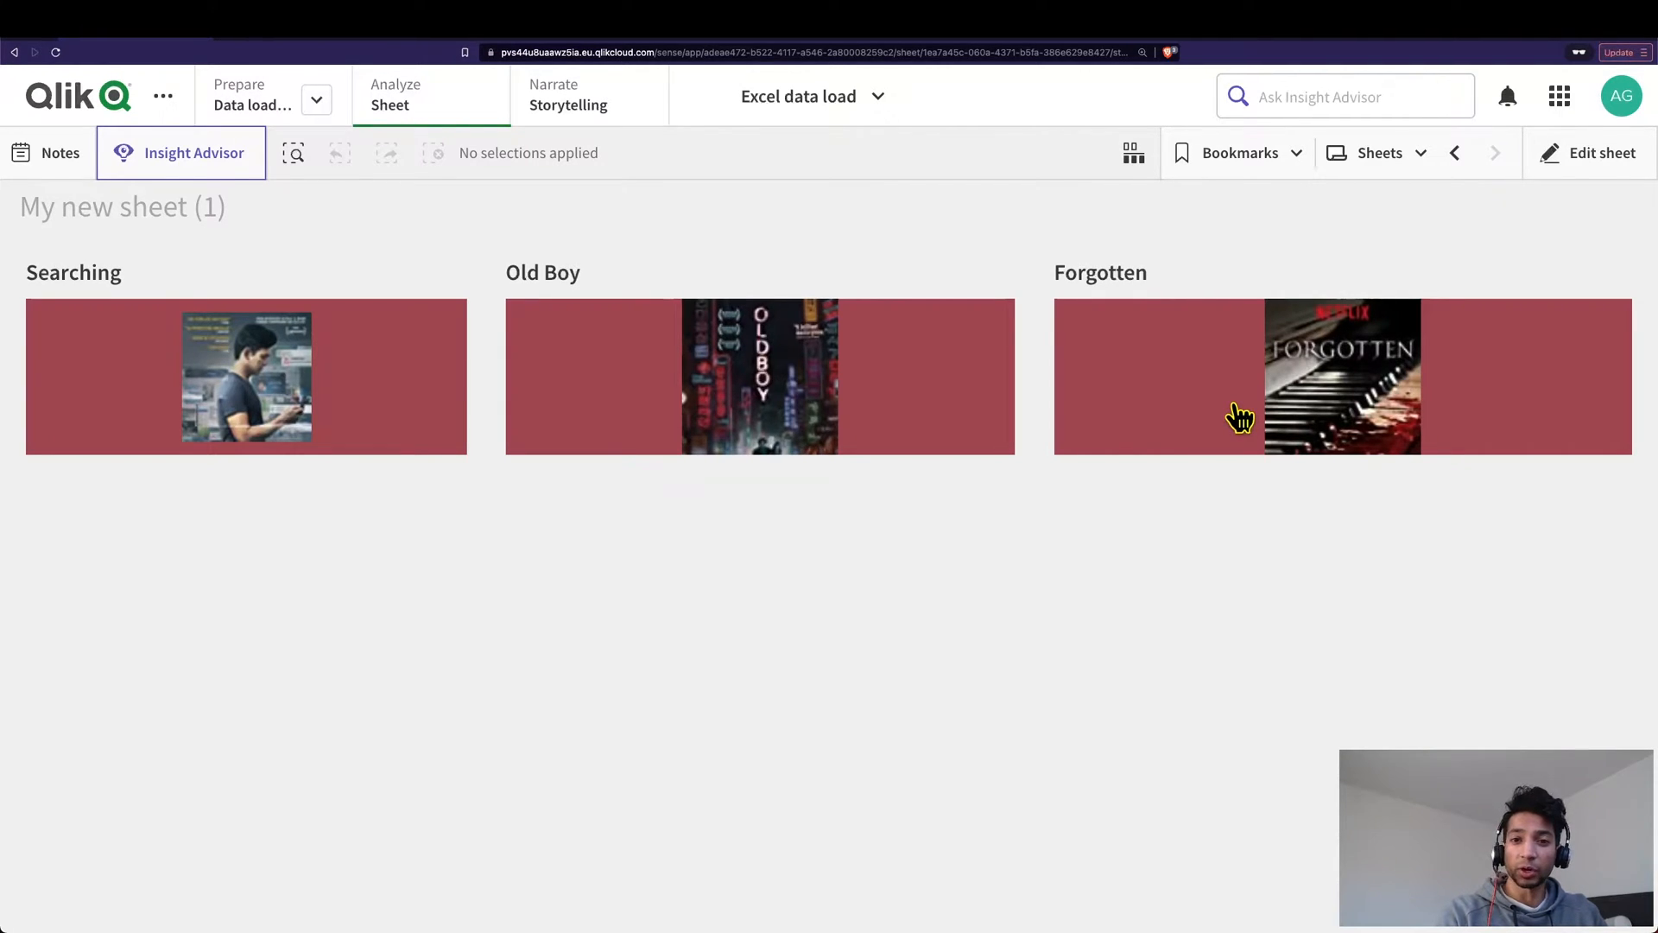
{"action": "mouse_move", "coordinate": [1136, 386]}
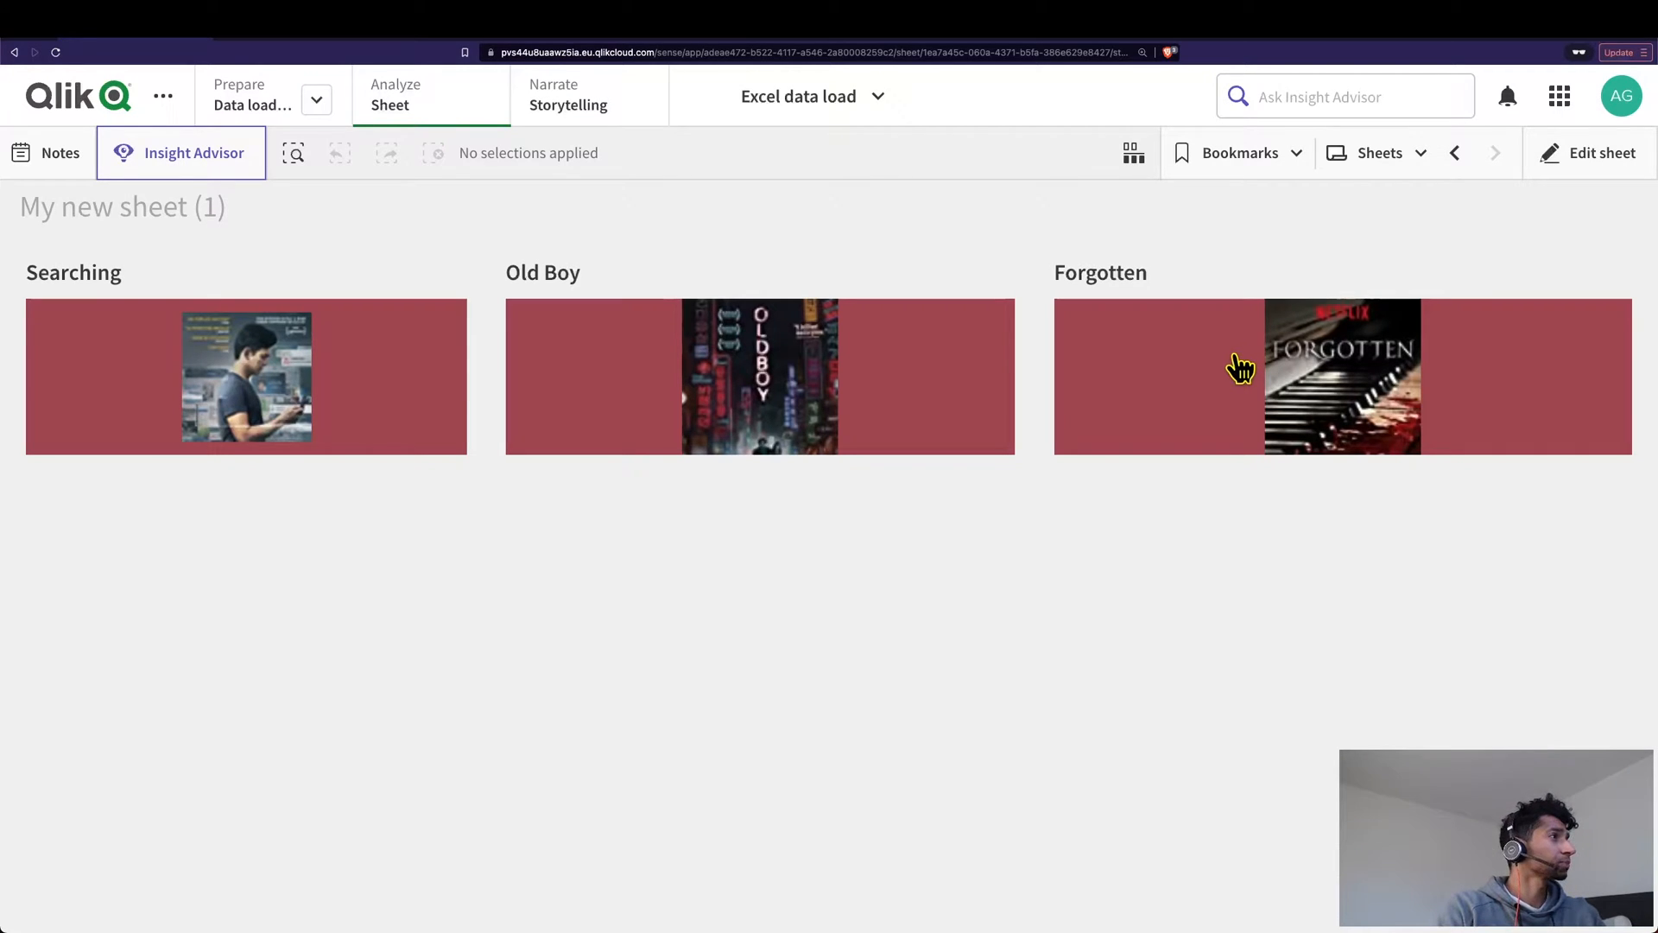
{"action": "mouse_move", "coordinate": [1370, 312]}
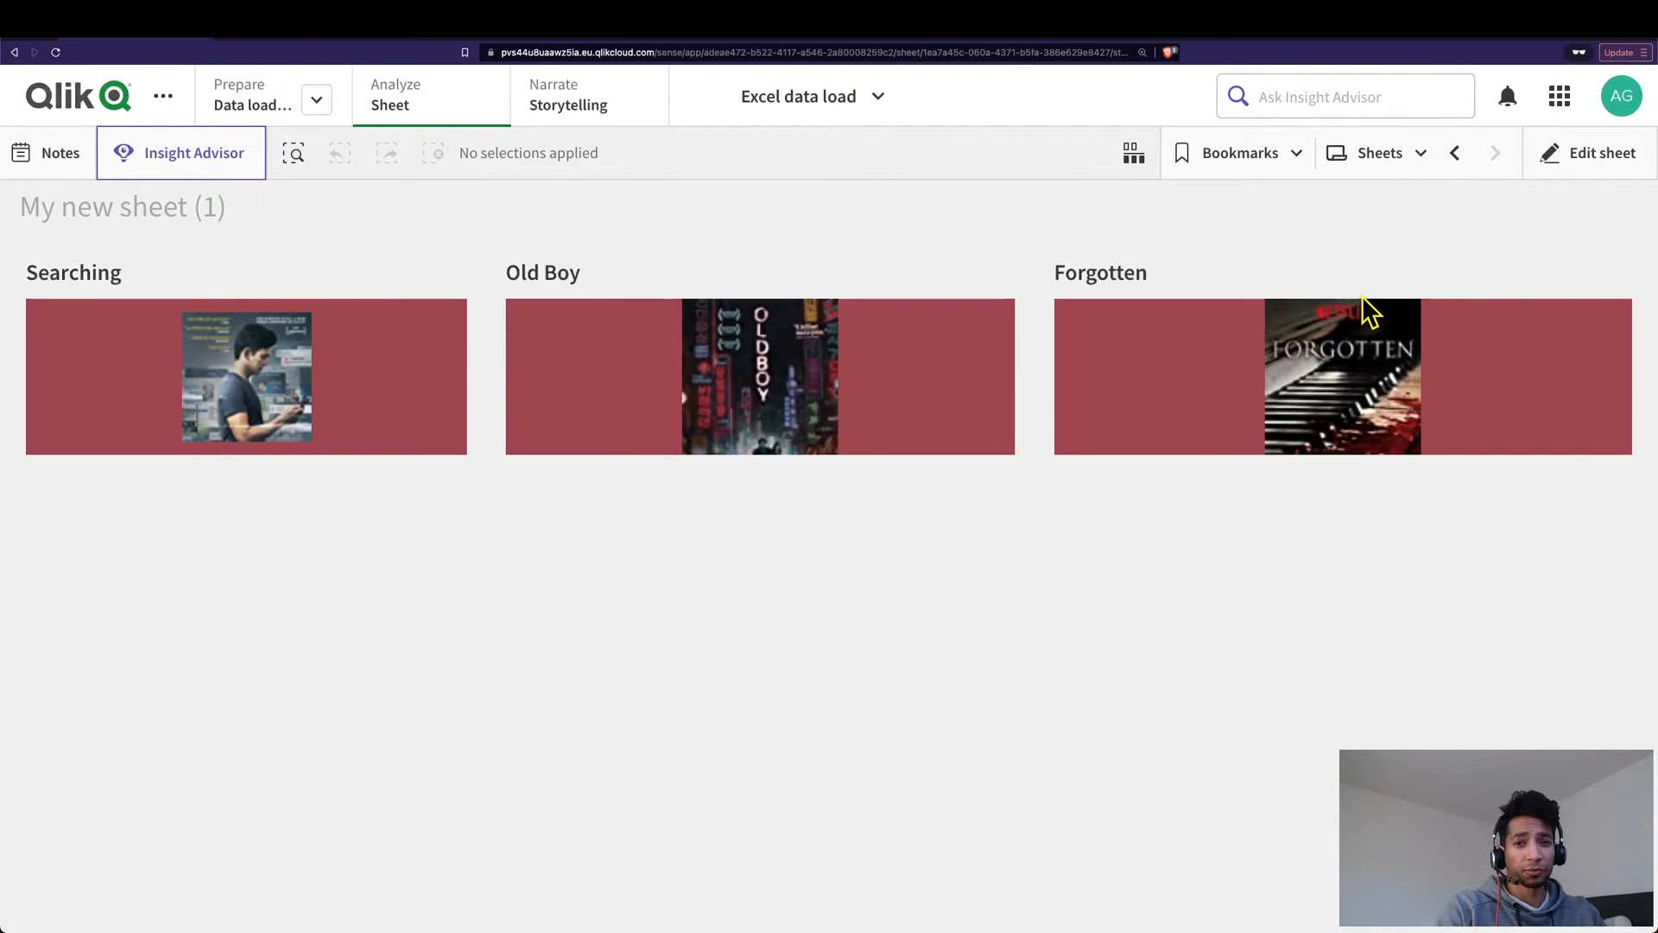
{"action": "mouse_move", "coordinate": [306, 378]}
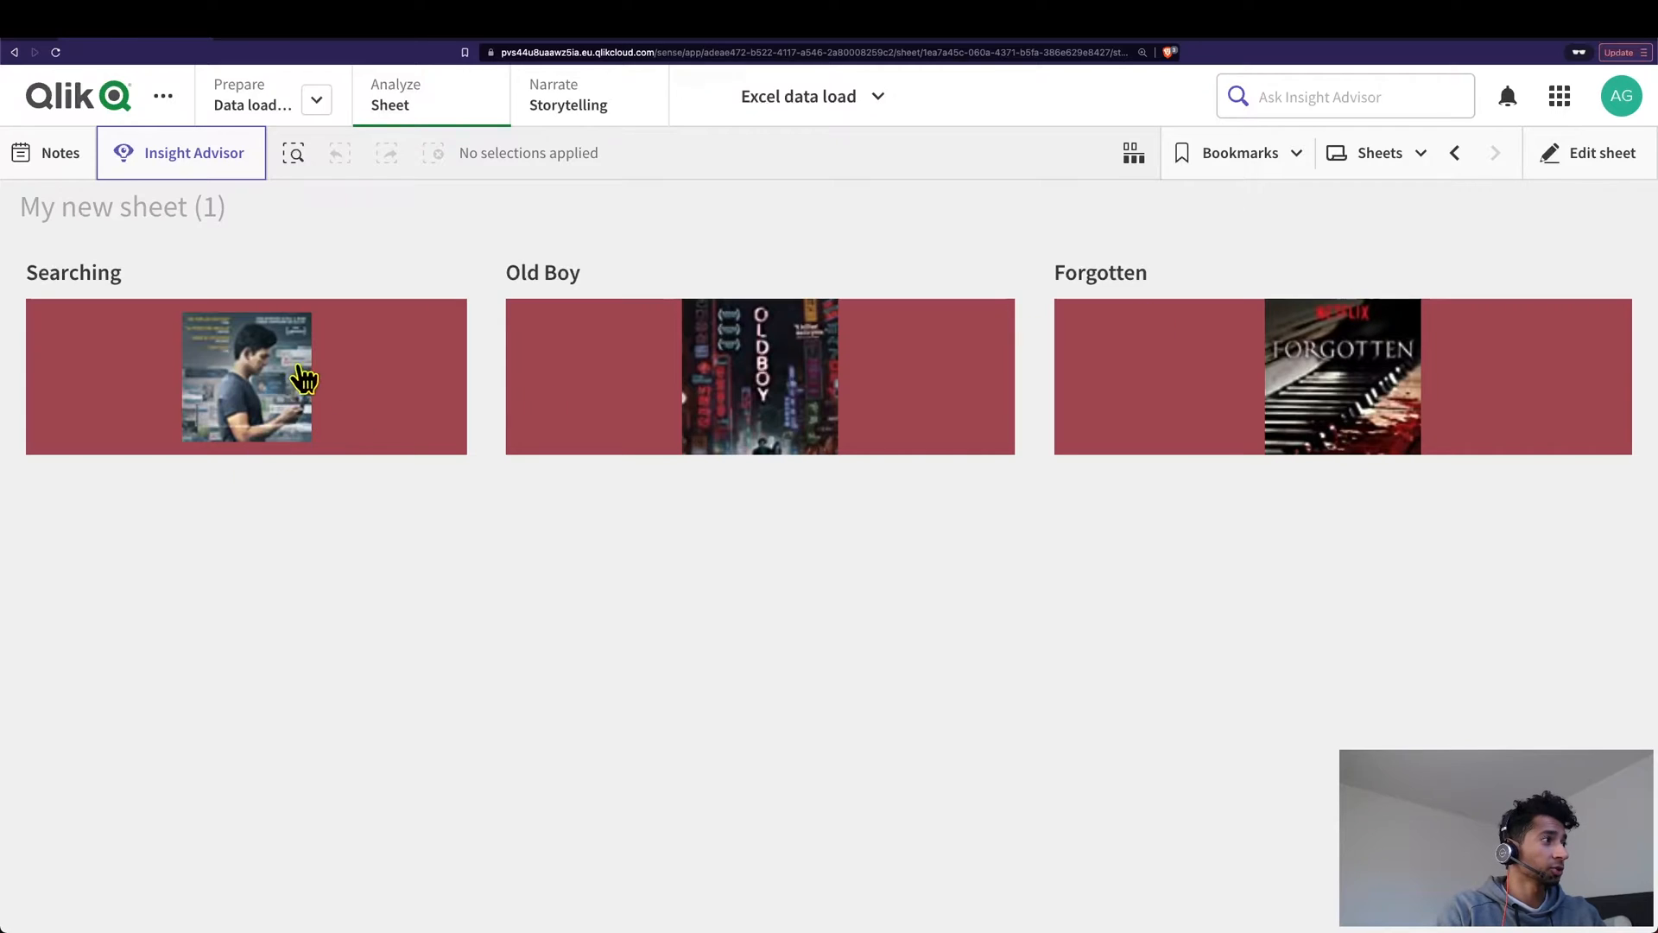
Try the Searching movie button, then edit the sheet and expand the new button's actions and navigation
{"action": "left_click", "coordinate": [246, 375]}
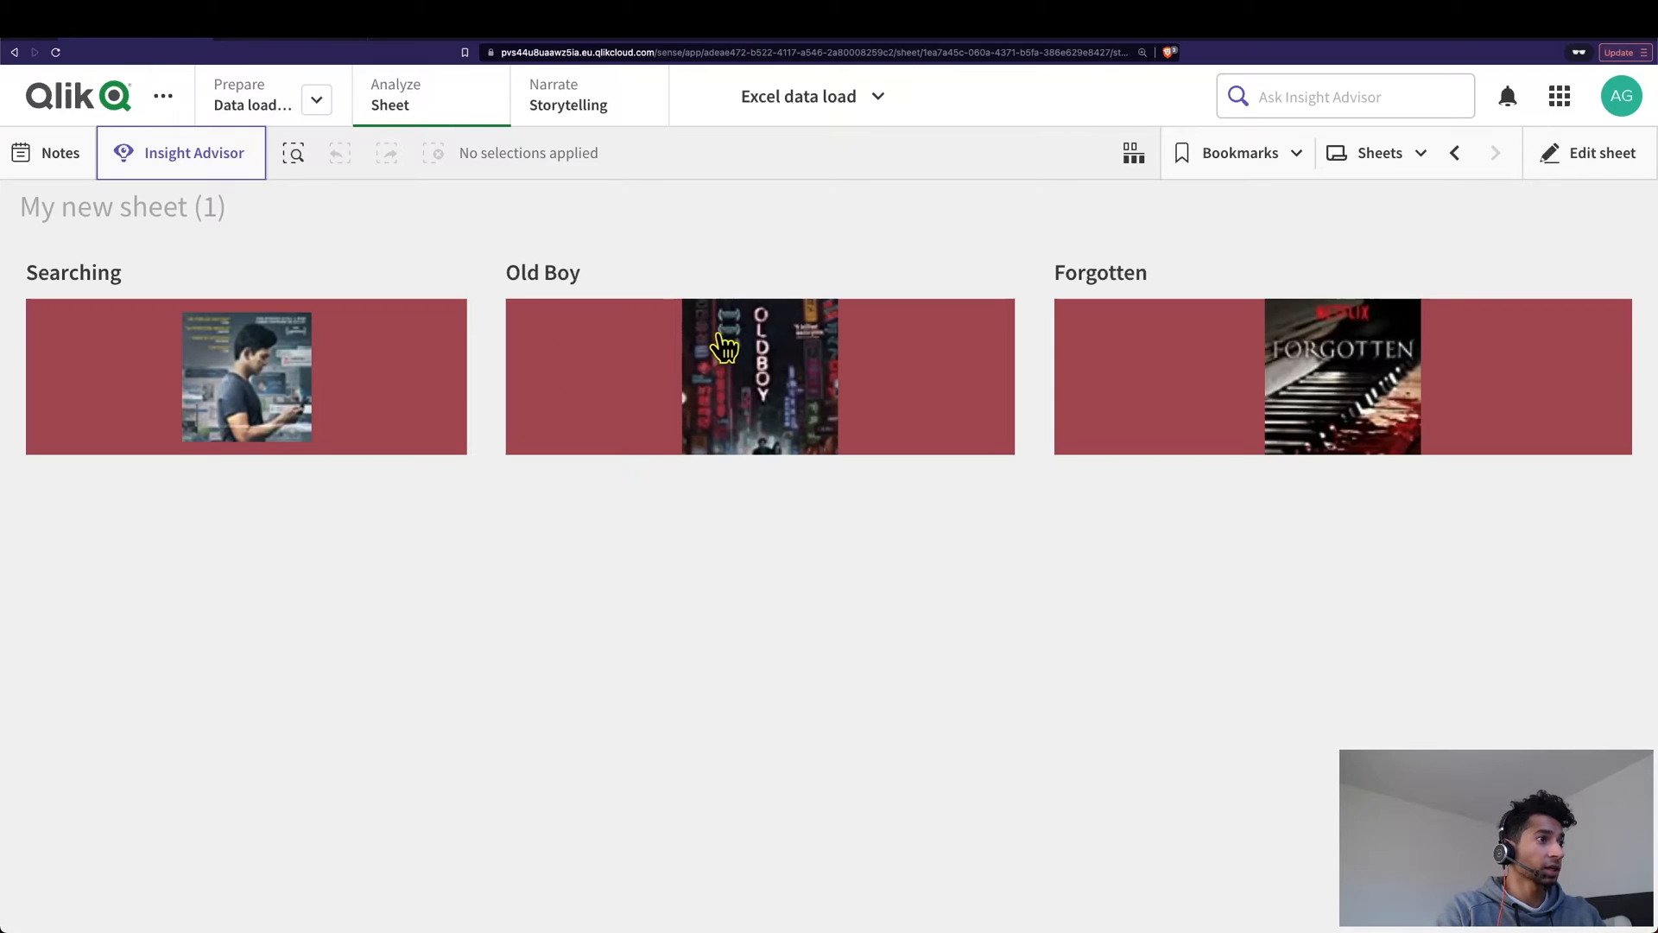
{"action": "mouse_move", "coordinate": [1294, 405]}
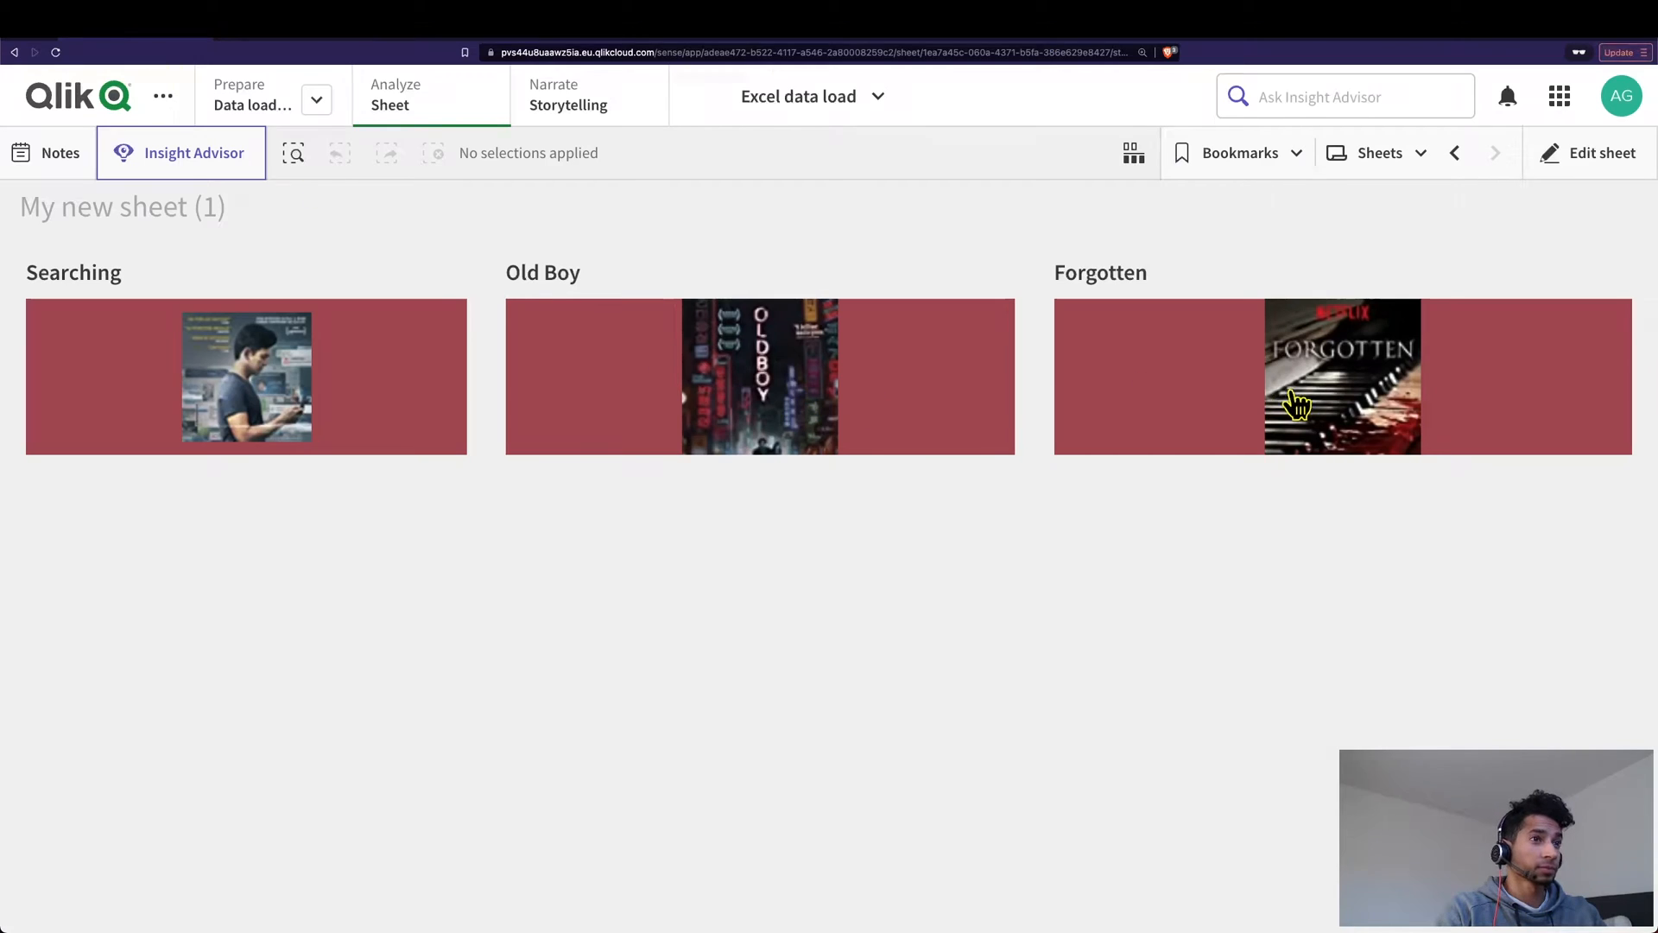
{"action": "mouse_move", "coordinate": [203, 58]}
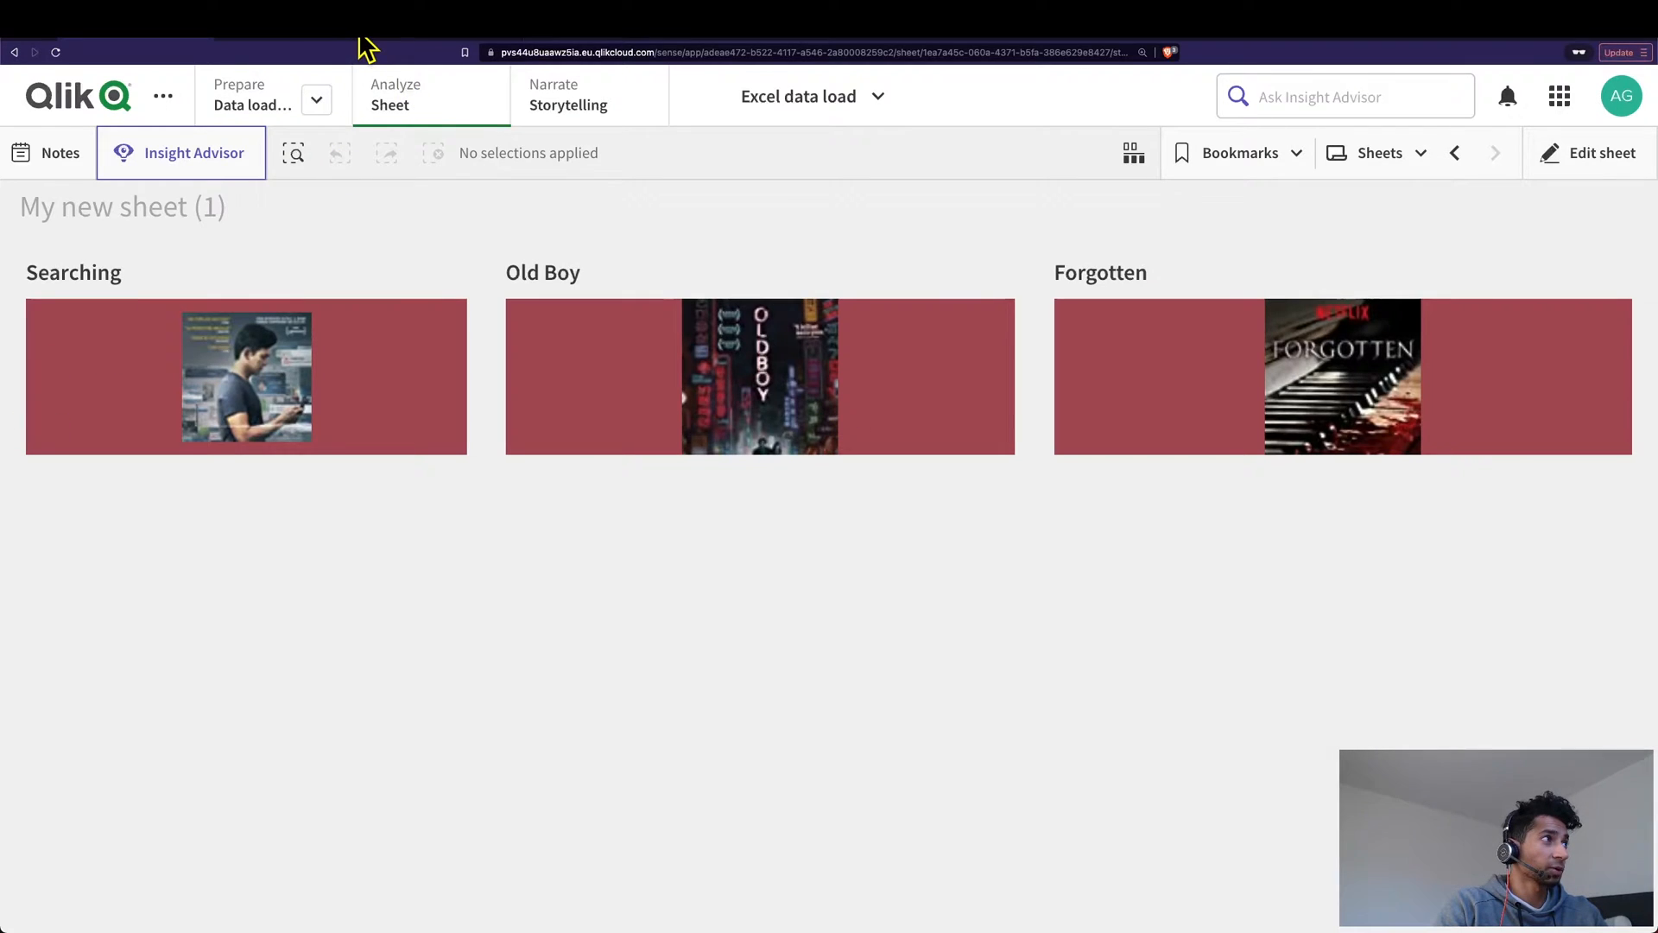
{"action": "mouse_move", "coordinate": [1125, 410]}
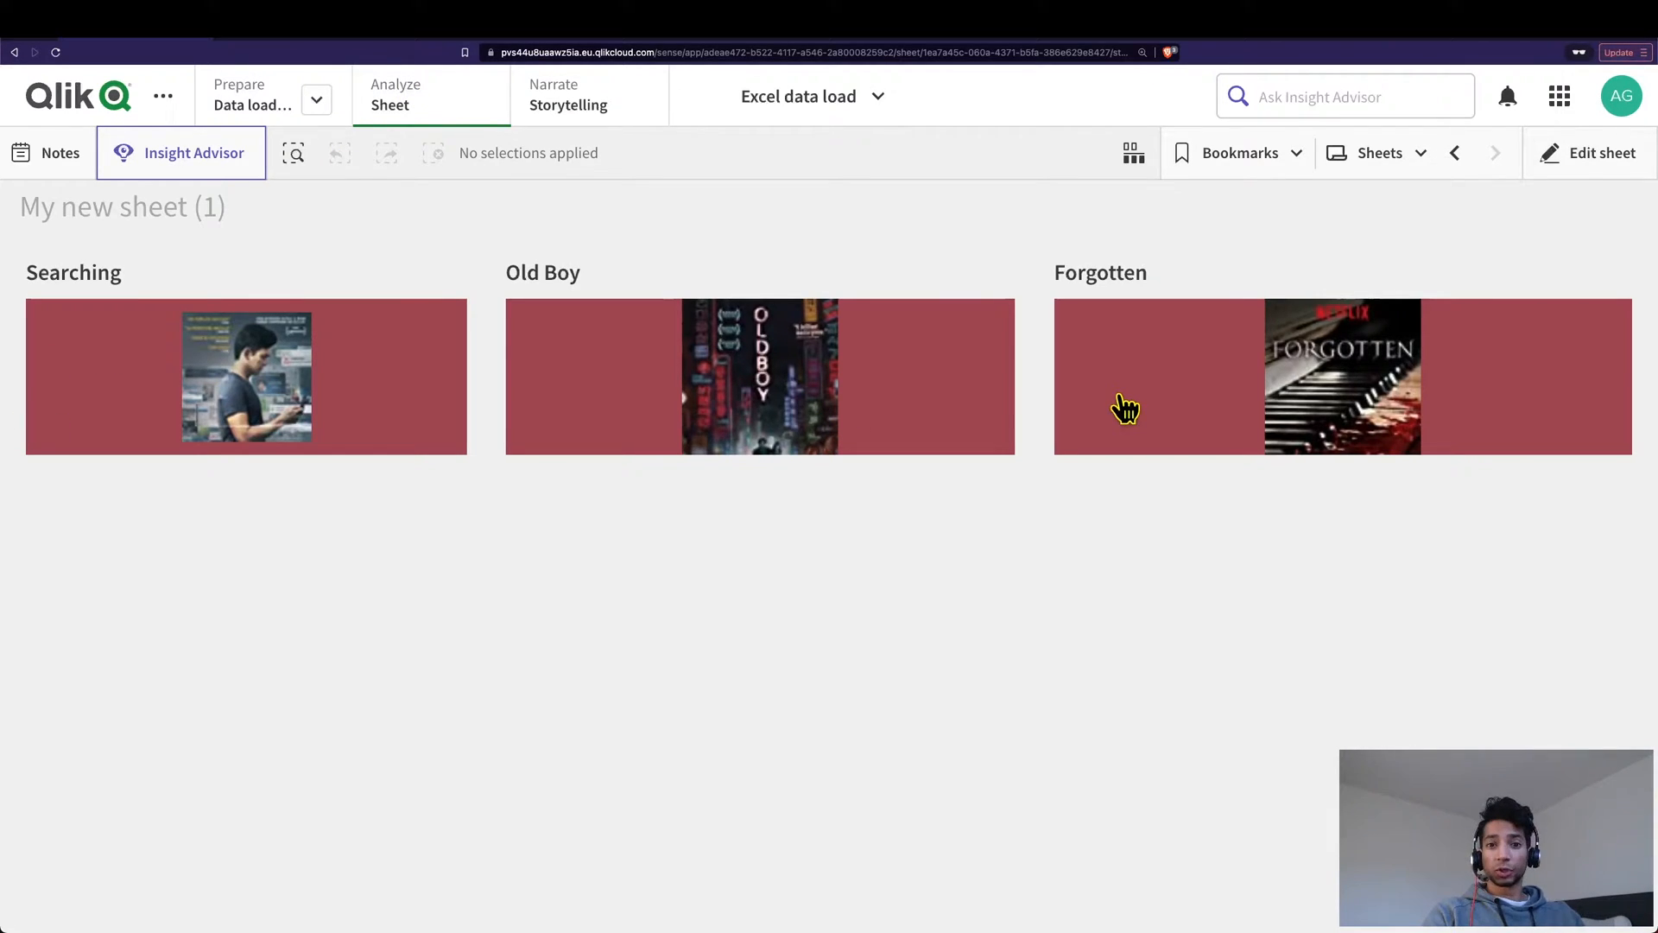
{"action": "mouse_move", "coordinate": [1306, 383]}
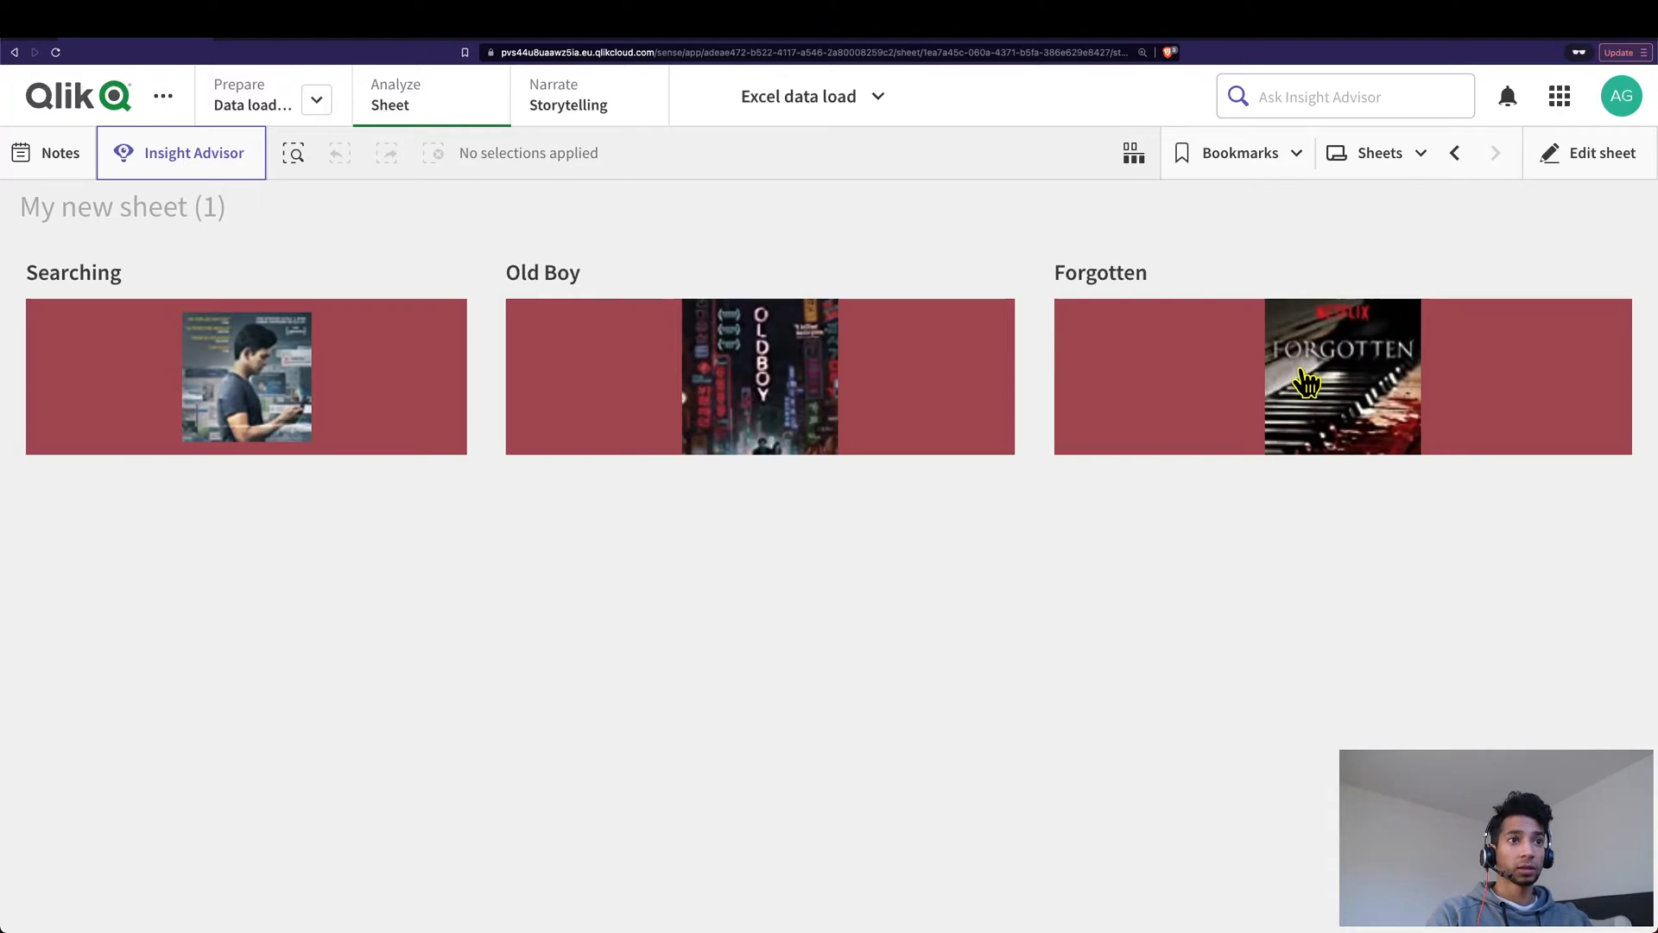
{"action": "mouse_move", "coordinate": [1300, 381]}
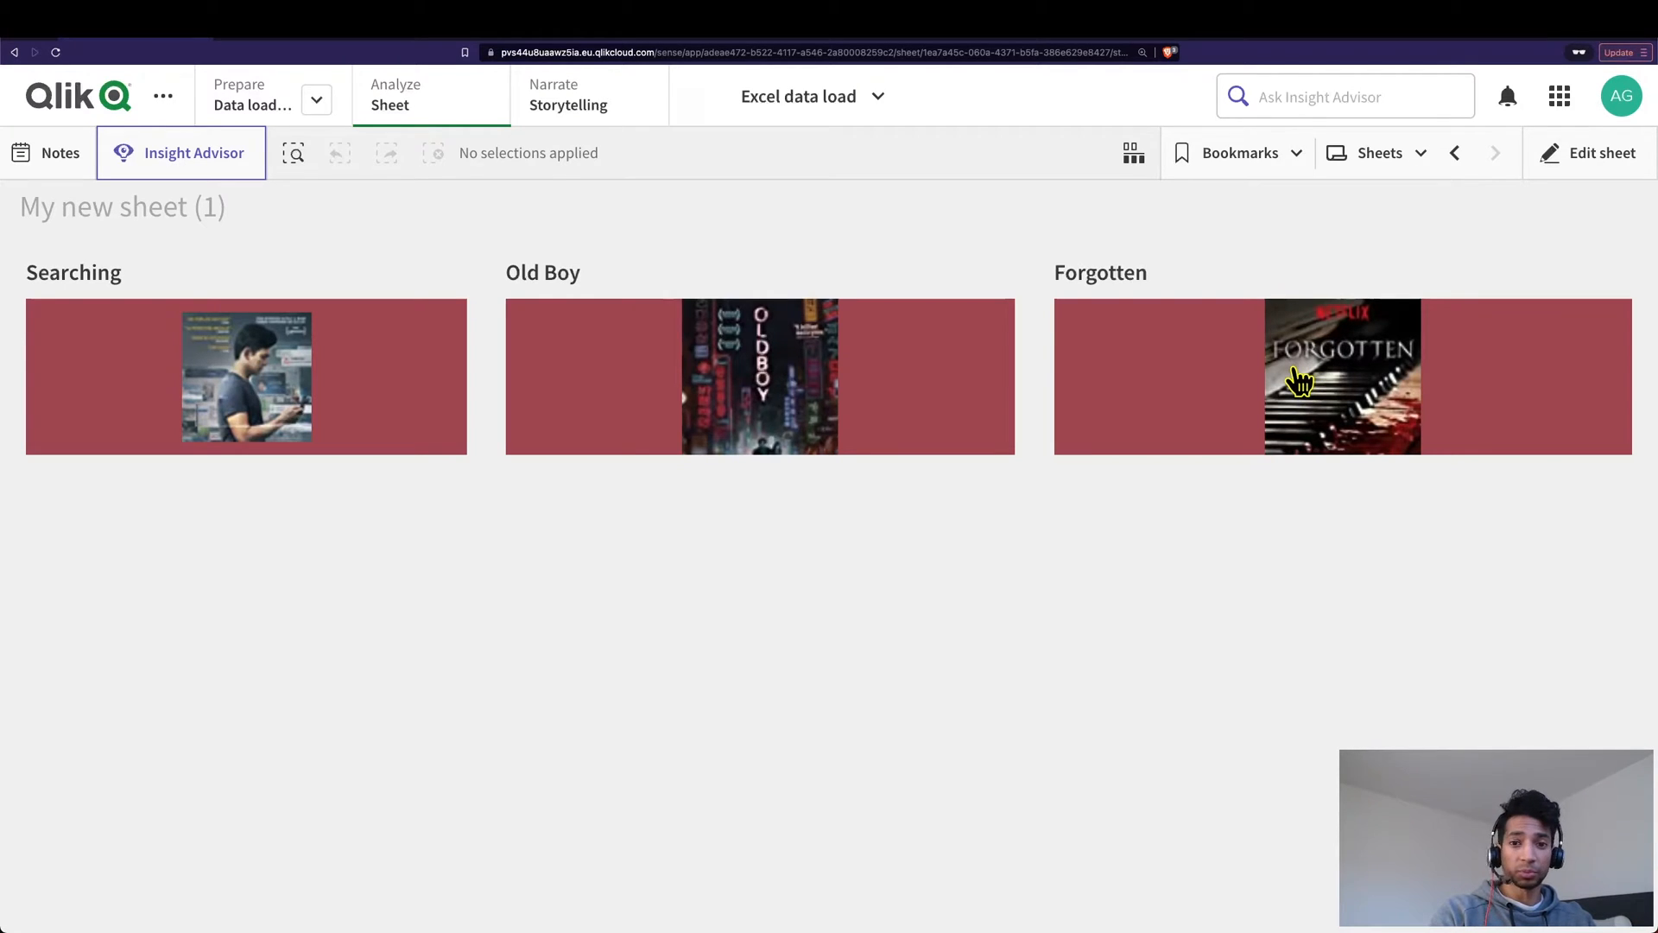
{"action": "mouse_move", "coordinate": [541, 434]}
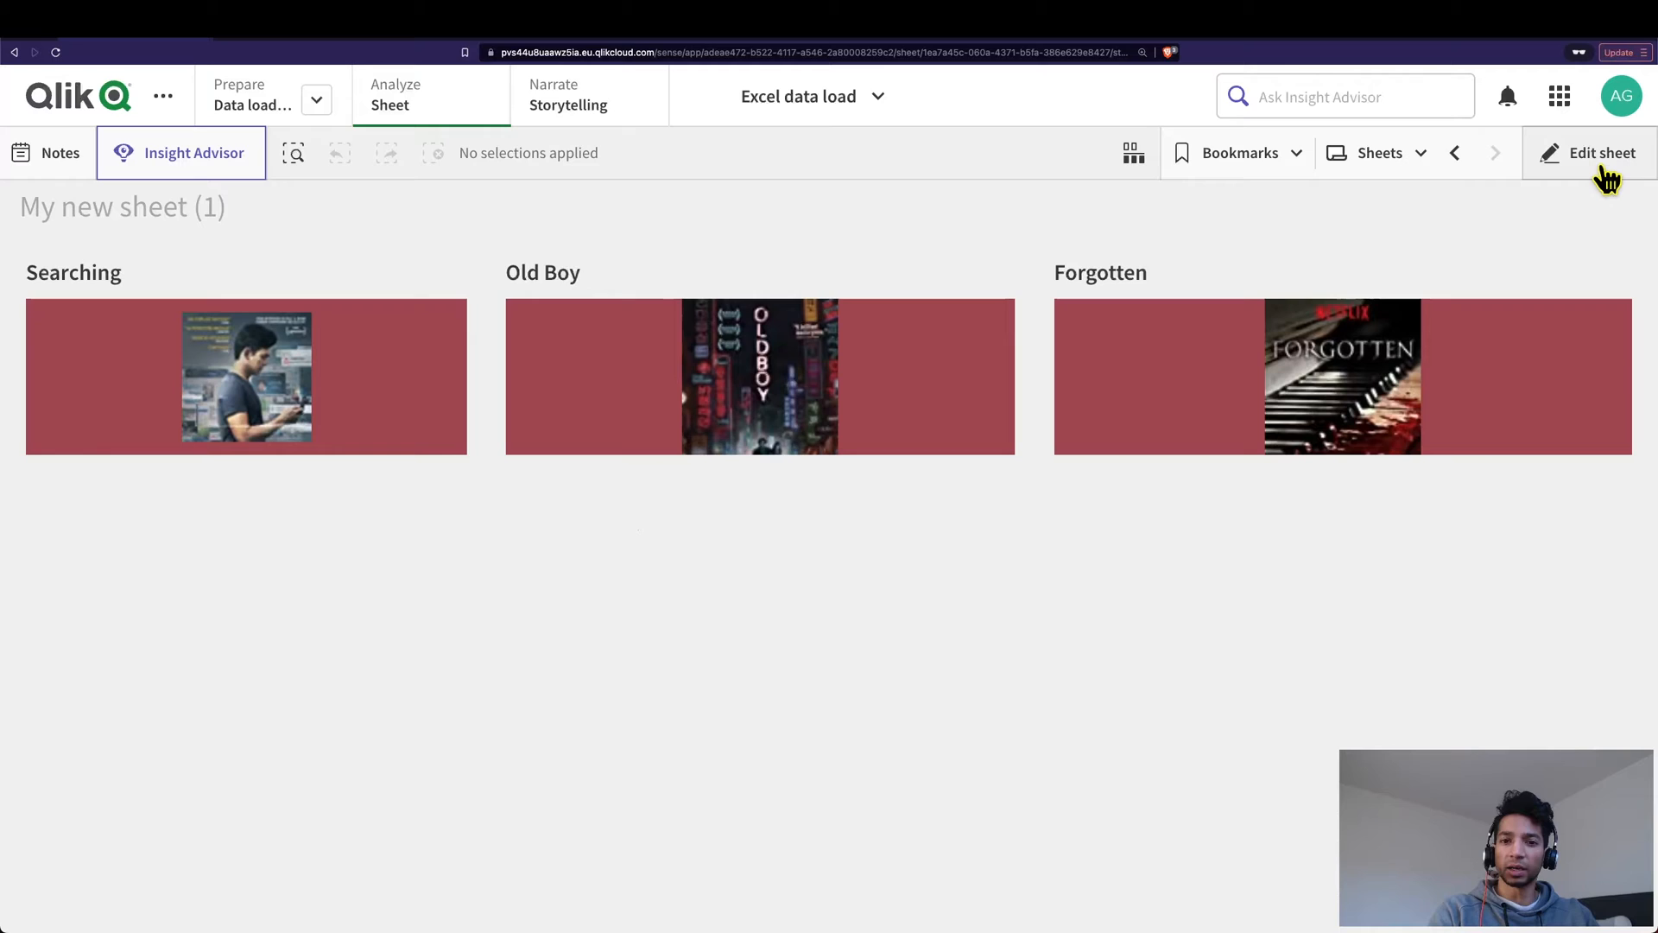
{"action": "left_click", "coordinate": [1599, 152]}
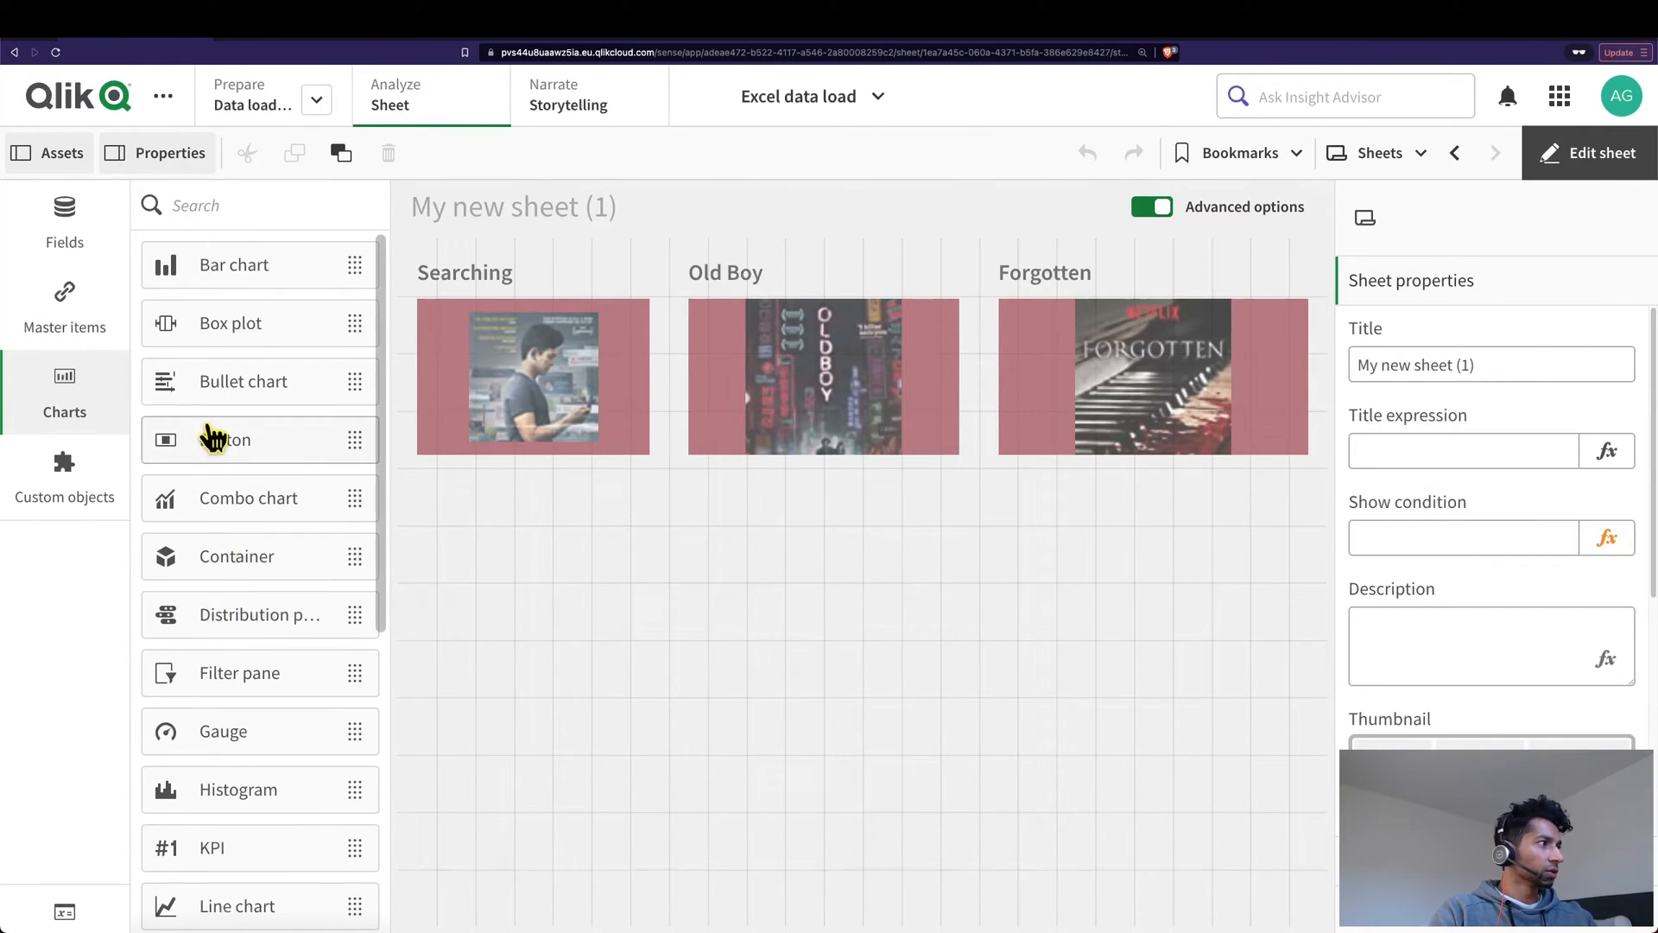
{"action": "mouse_move", "coordinate": [571, 571]}
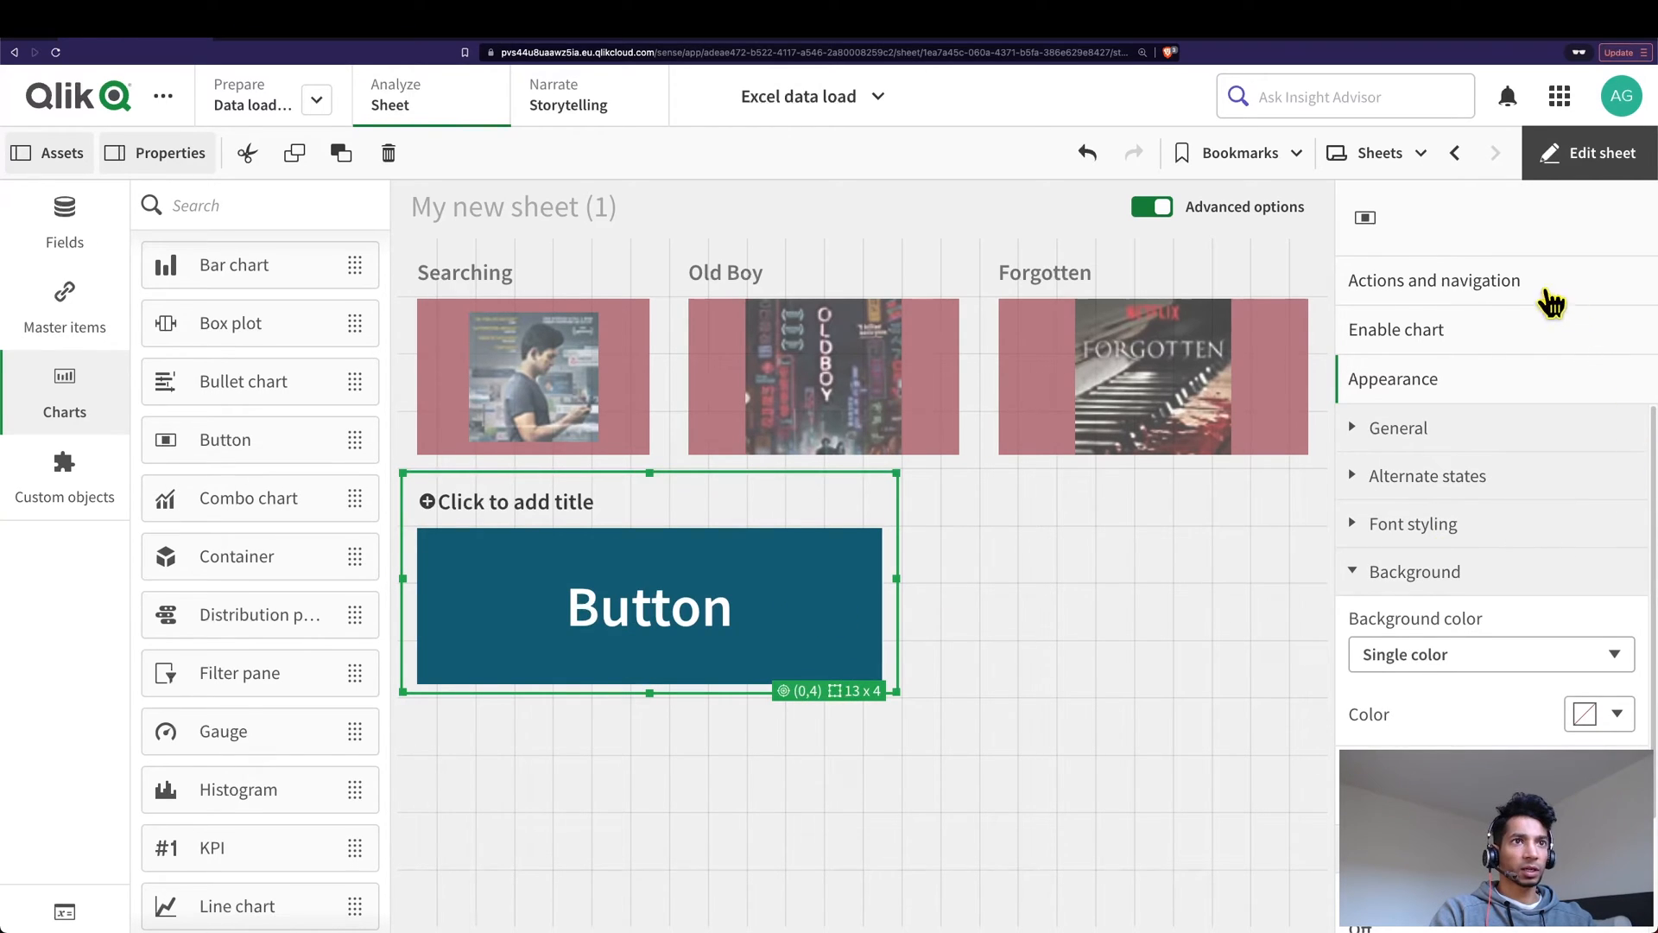
{"action": "left_click", "coordinate": [1434, 279]}
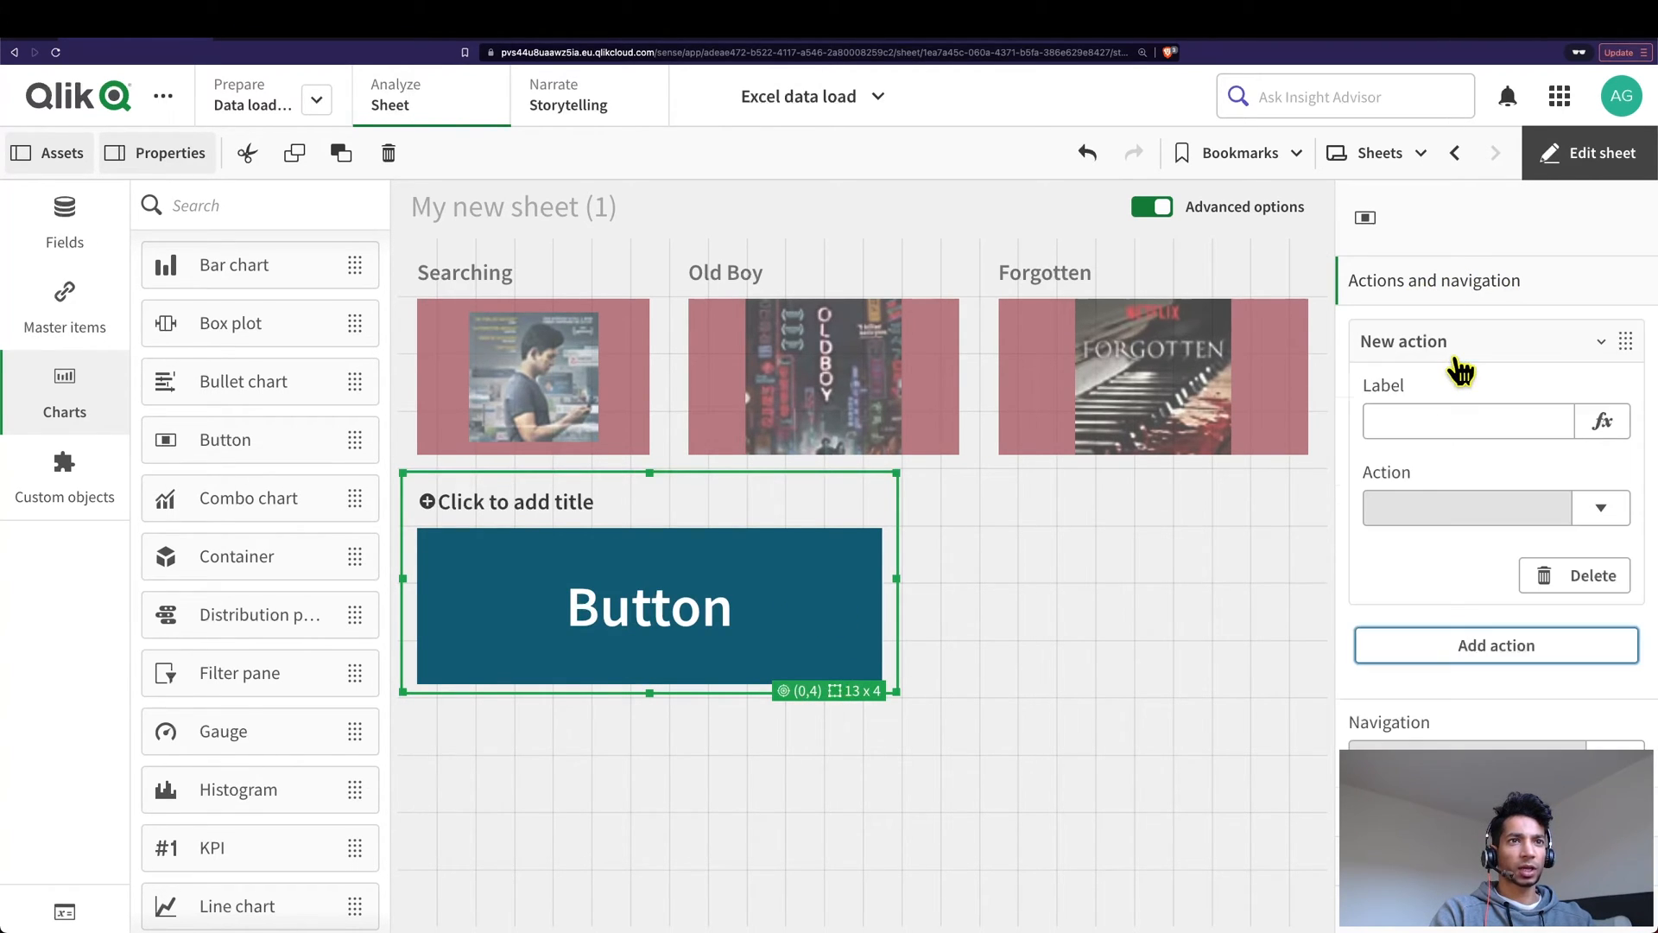
{"action": "left_click", "coordinate": [1403, 340]}
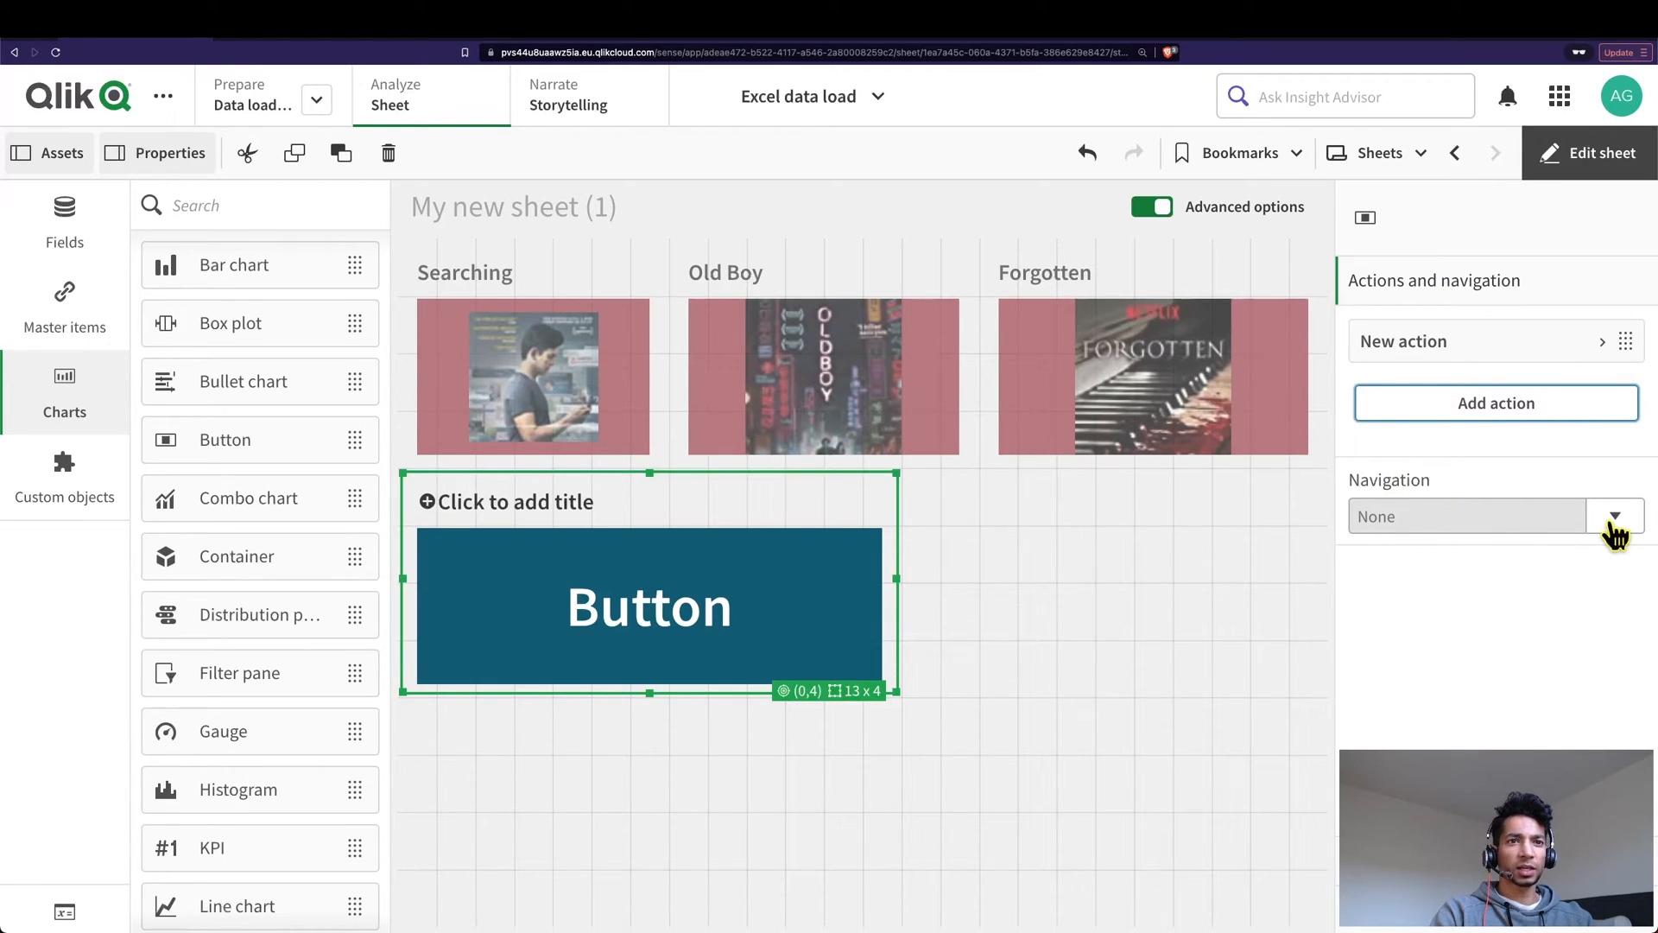
{"action": "left_click", "coordinate": [1614, 517]}
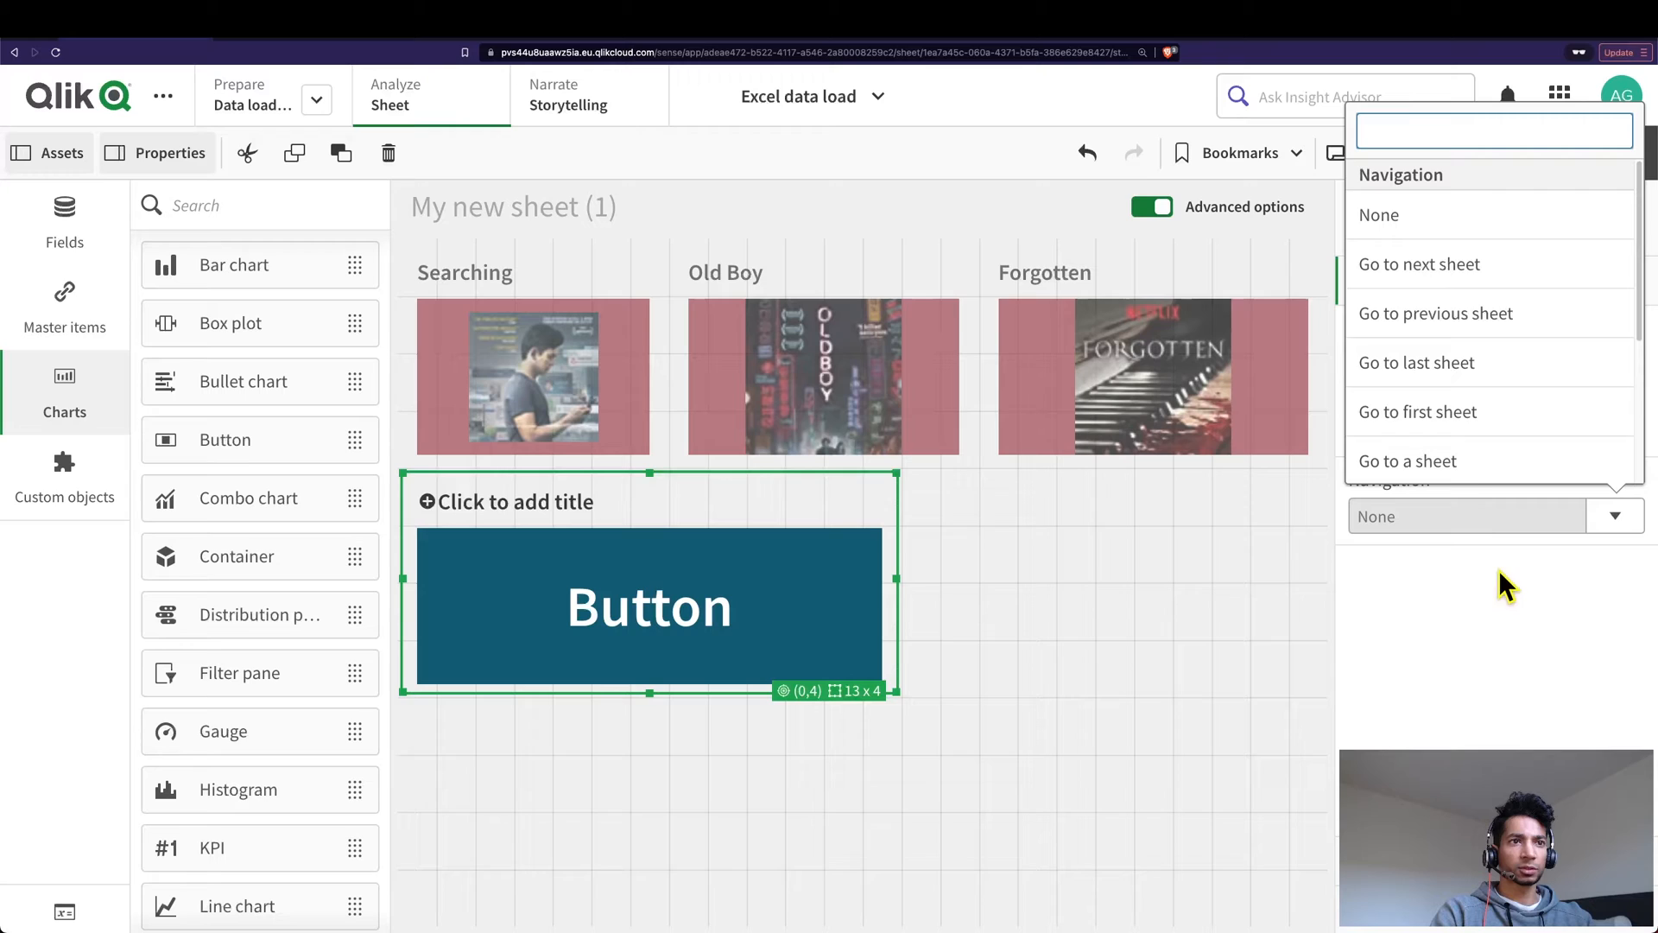
{"action": "scroll", "scroll_direction": "down", "scroll_amount": 3}
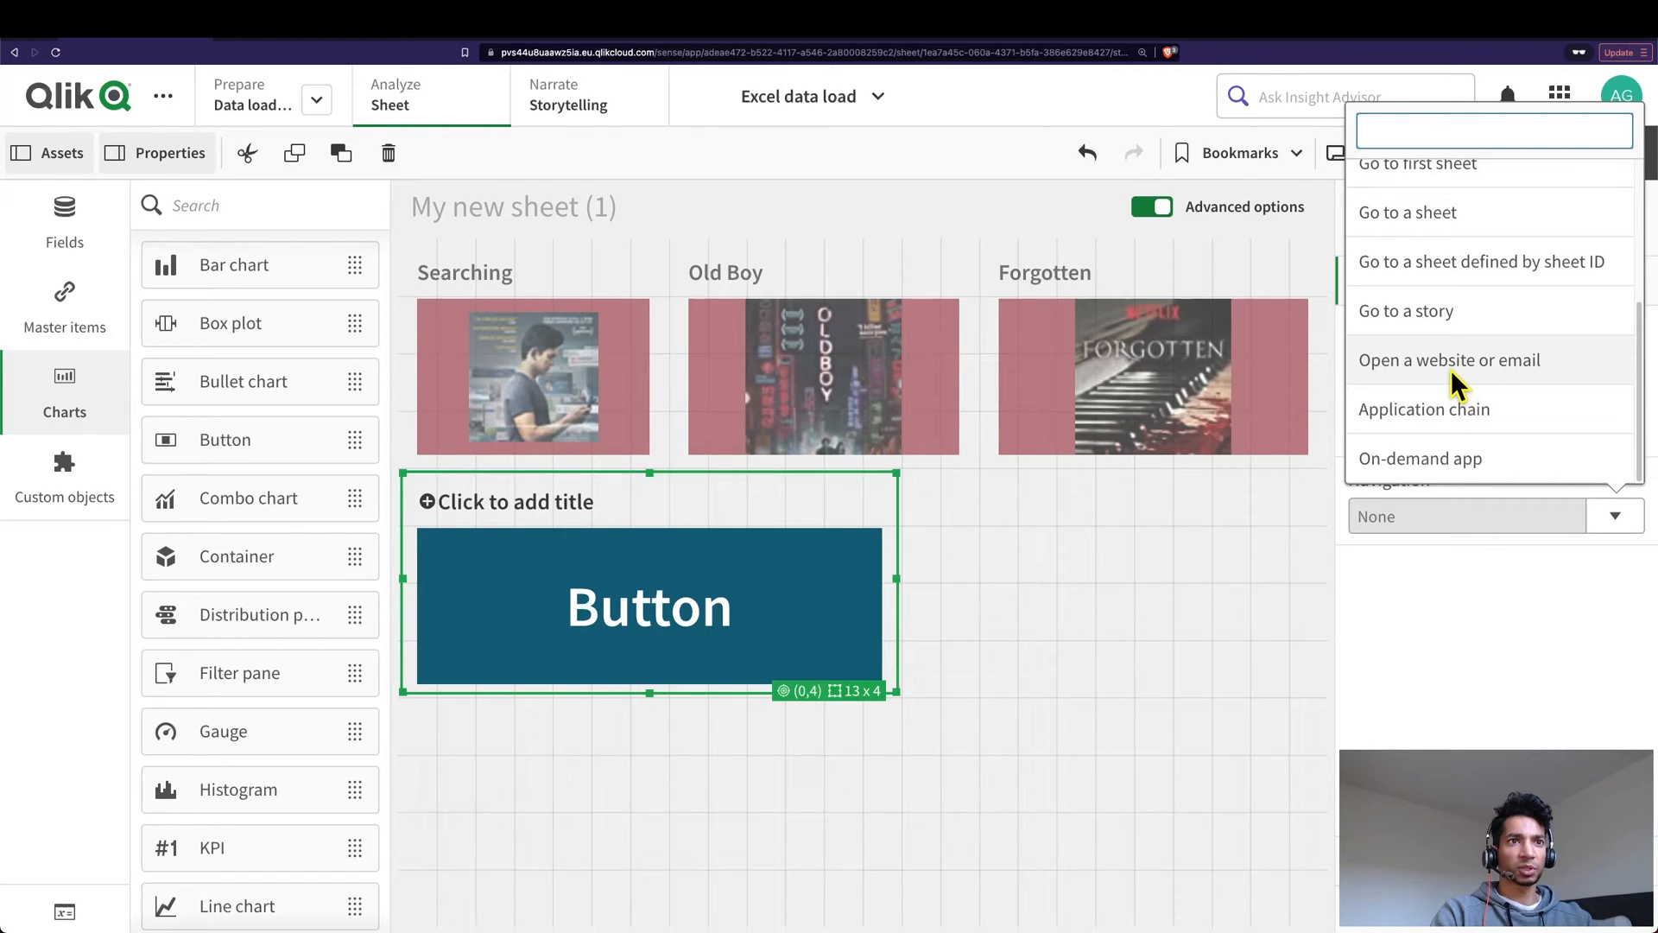
{"action": "left_click", "coordinate": [1450, 359]}
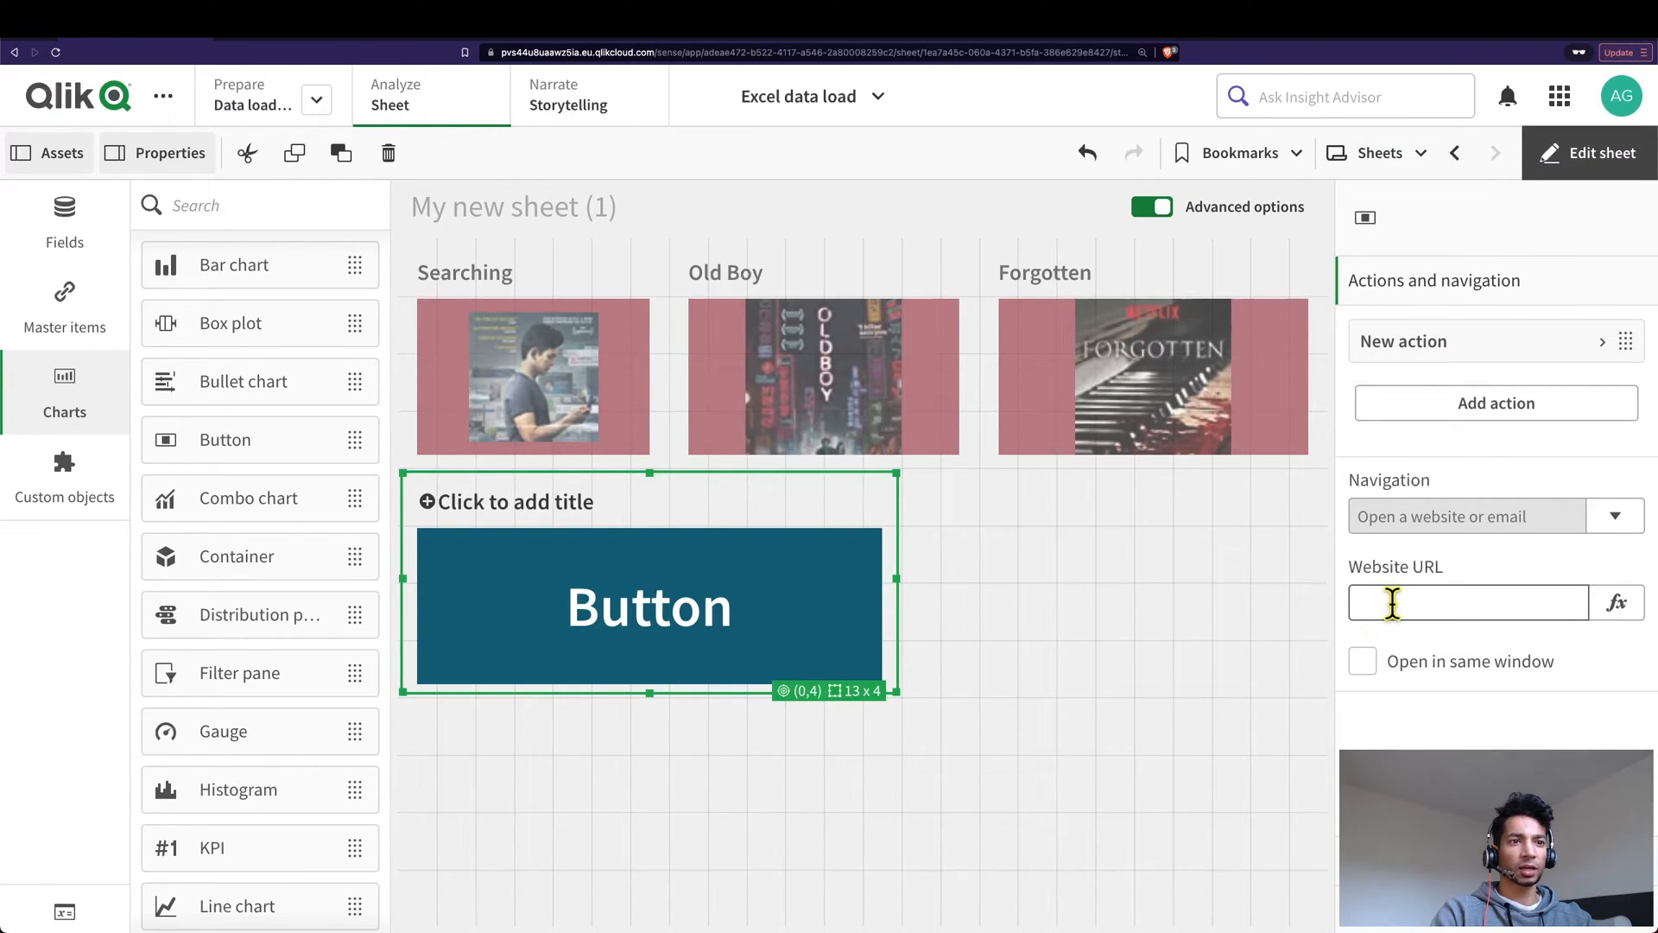
{"action": "type", "text": "https://www.imdb.com/title/tt0"}
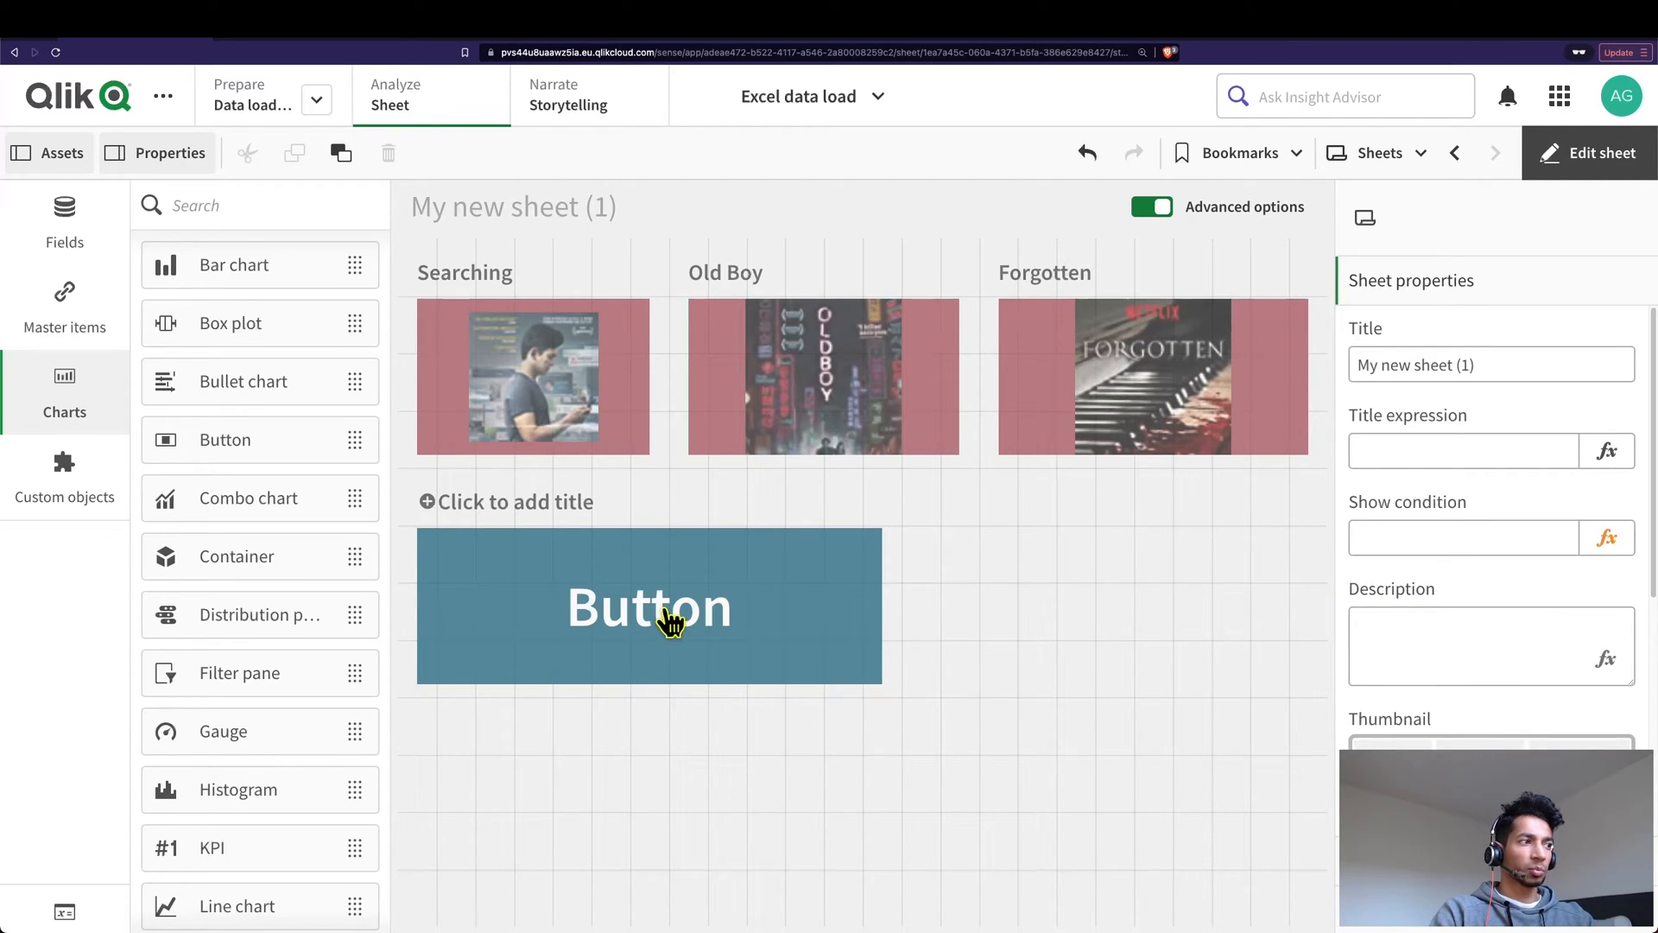
{"action": "mouse_move", "coordinate": [776, 614]}
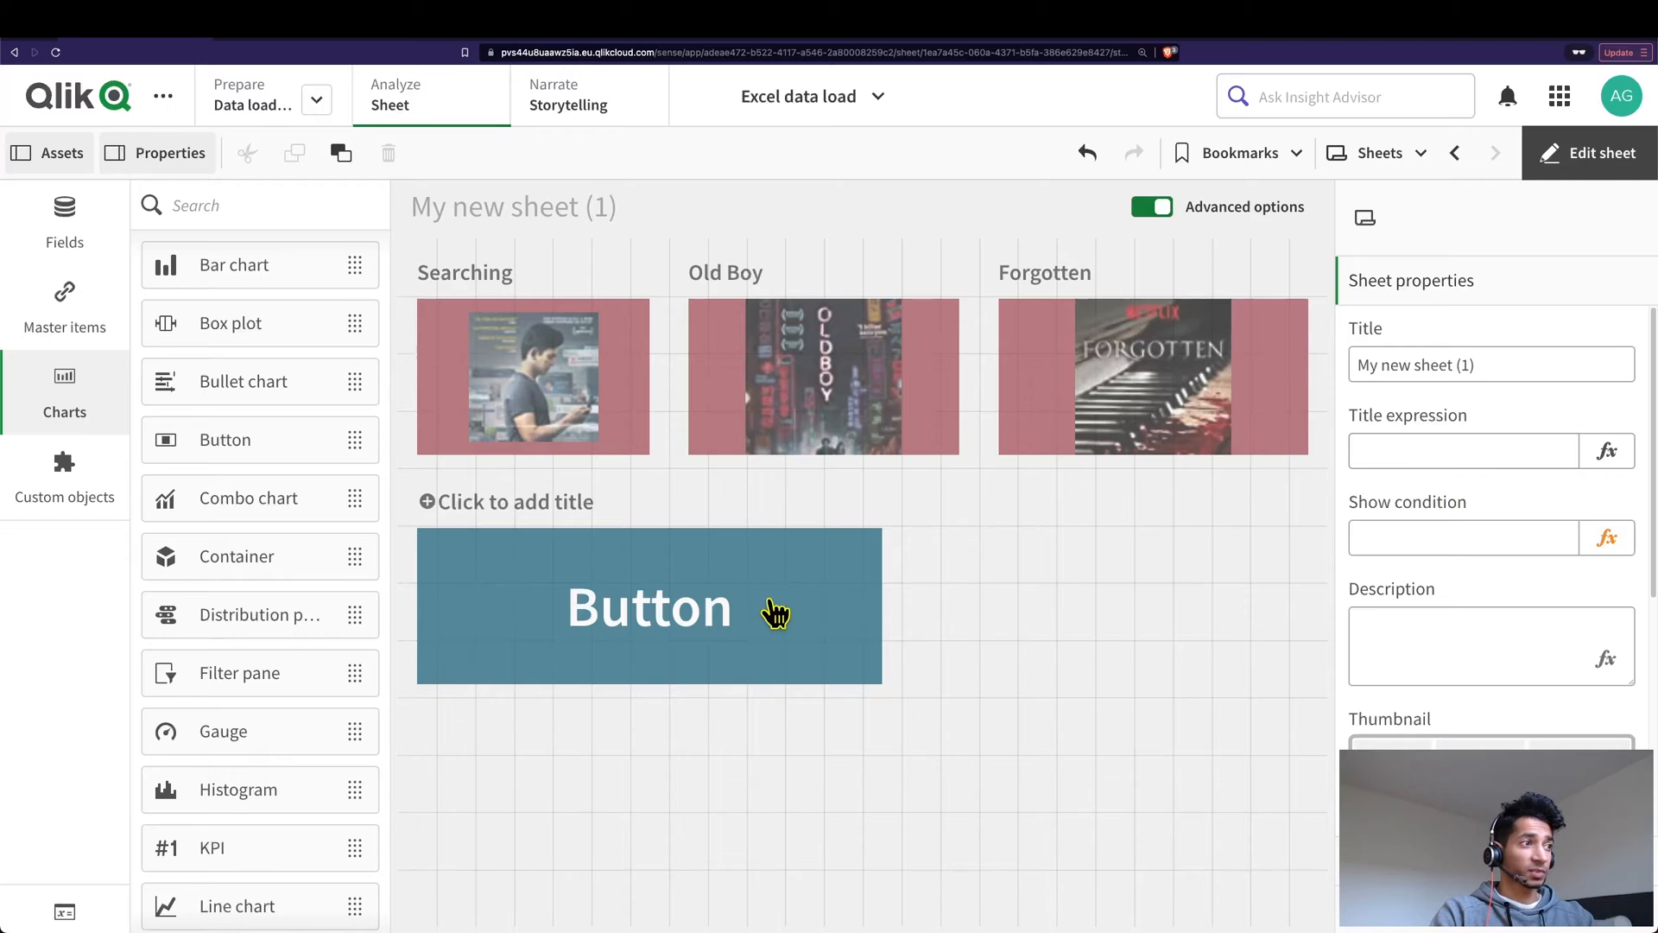
Select the new button beneath the movie panels to edit its properties
{"action": "left_click", "coordinate": [649, 606]}
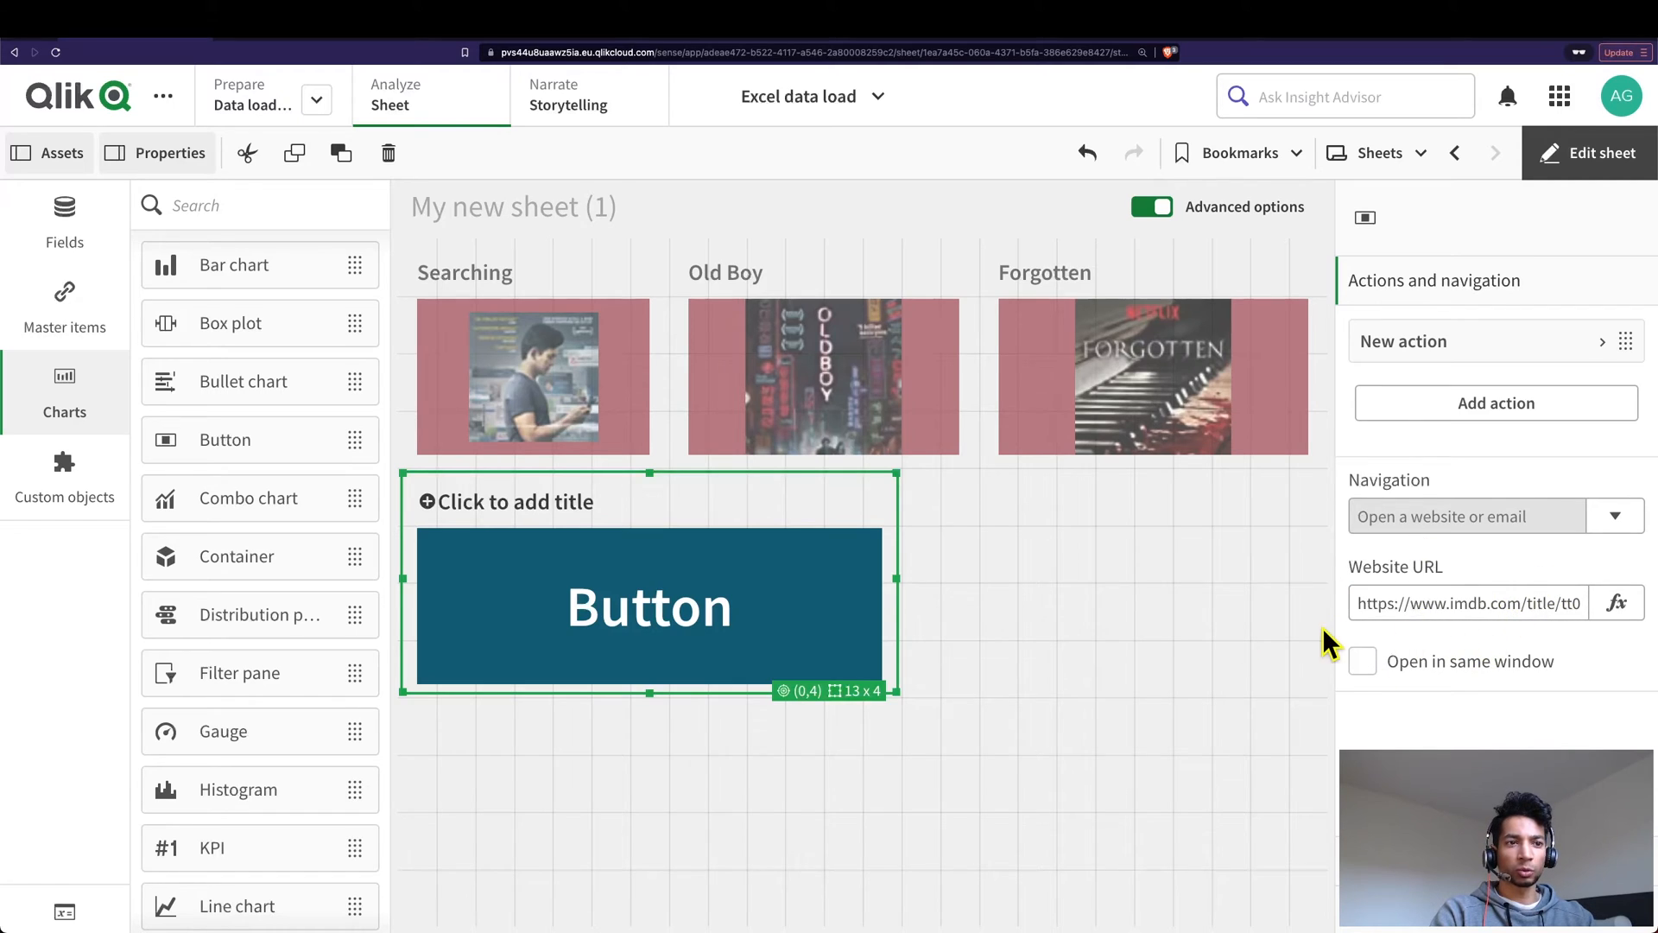
{"action": "mouse_move", "coordinate": [1434, 588]}
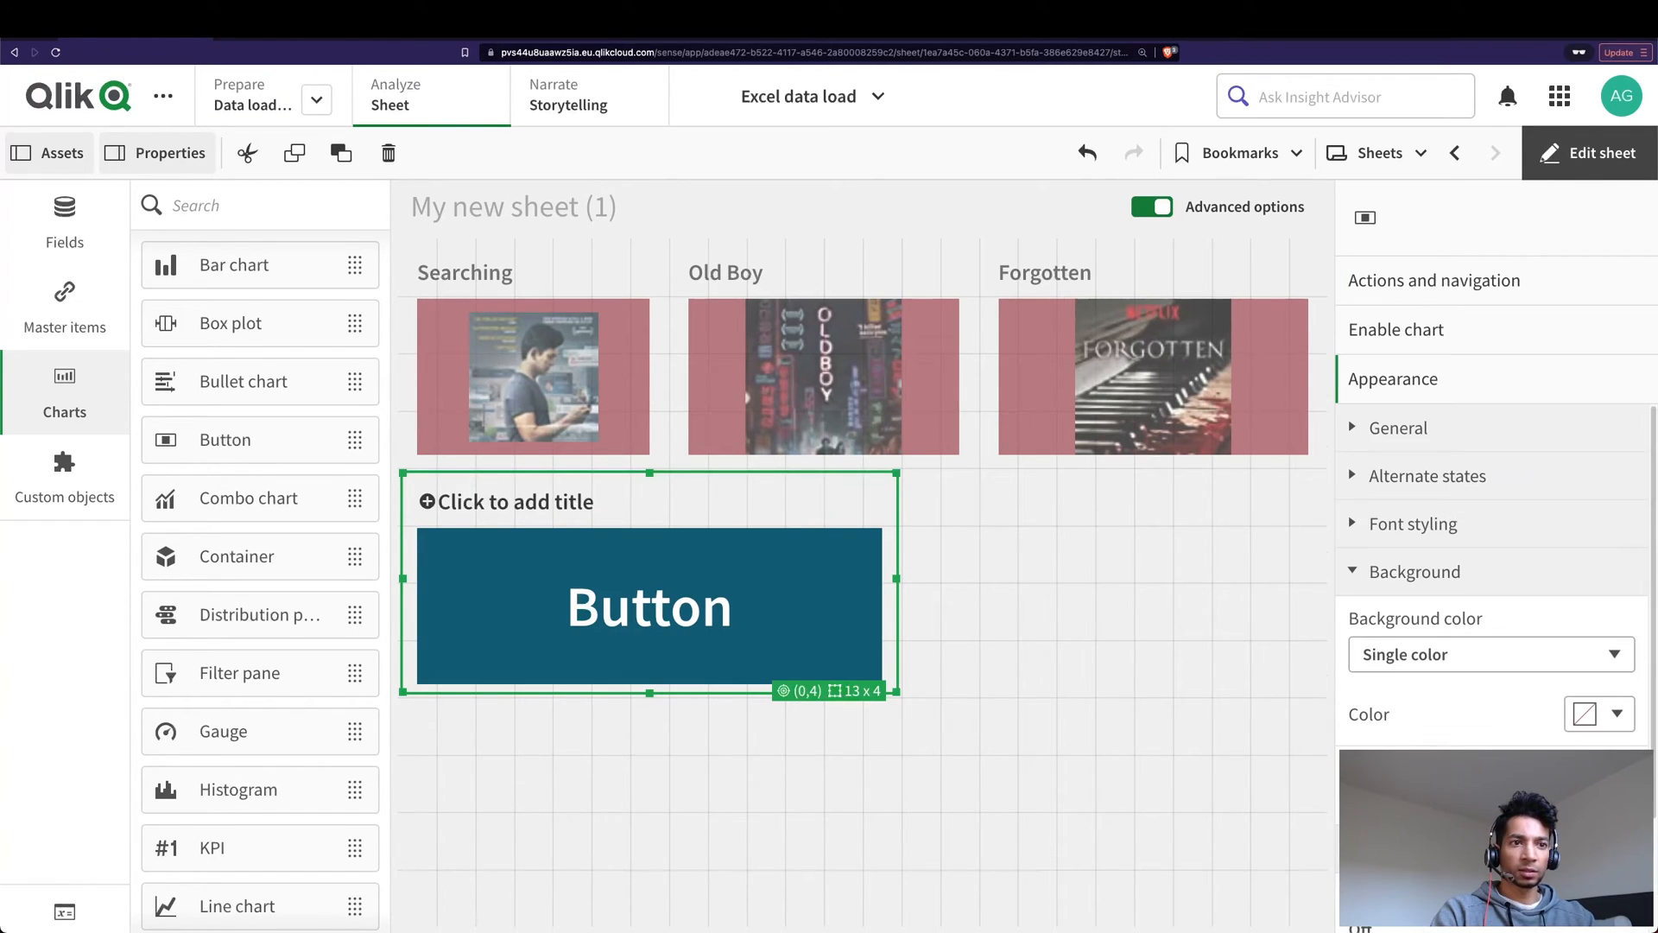
Set the button's background colour to maroon and enable a background image
{"action": "left_click", "coordinate": [1394, 571]}
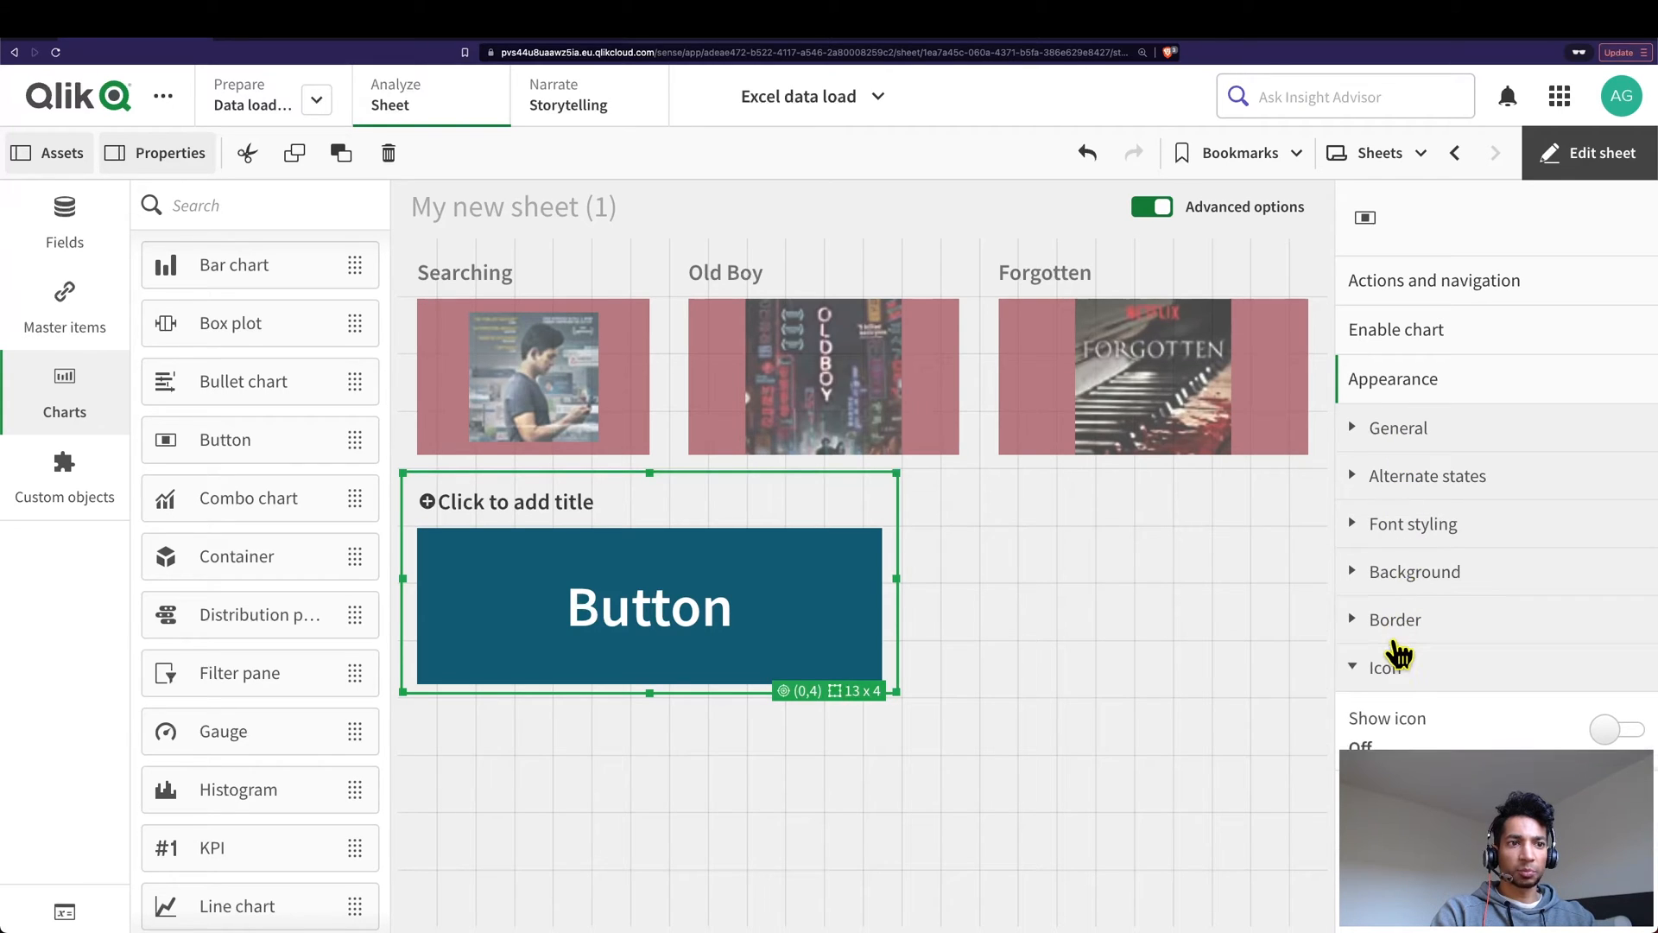
{"action": "left_click", "coordinate": [1397, 427]}
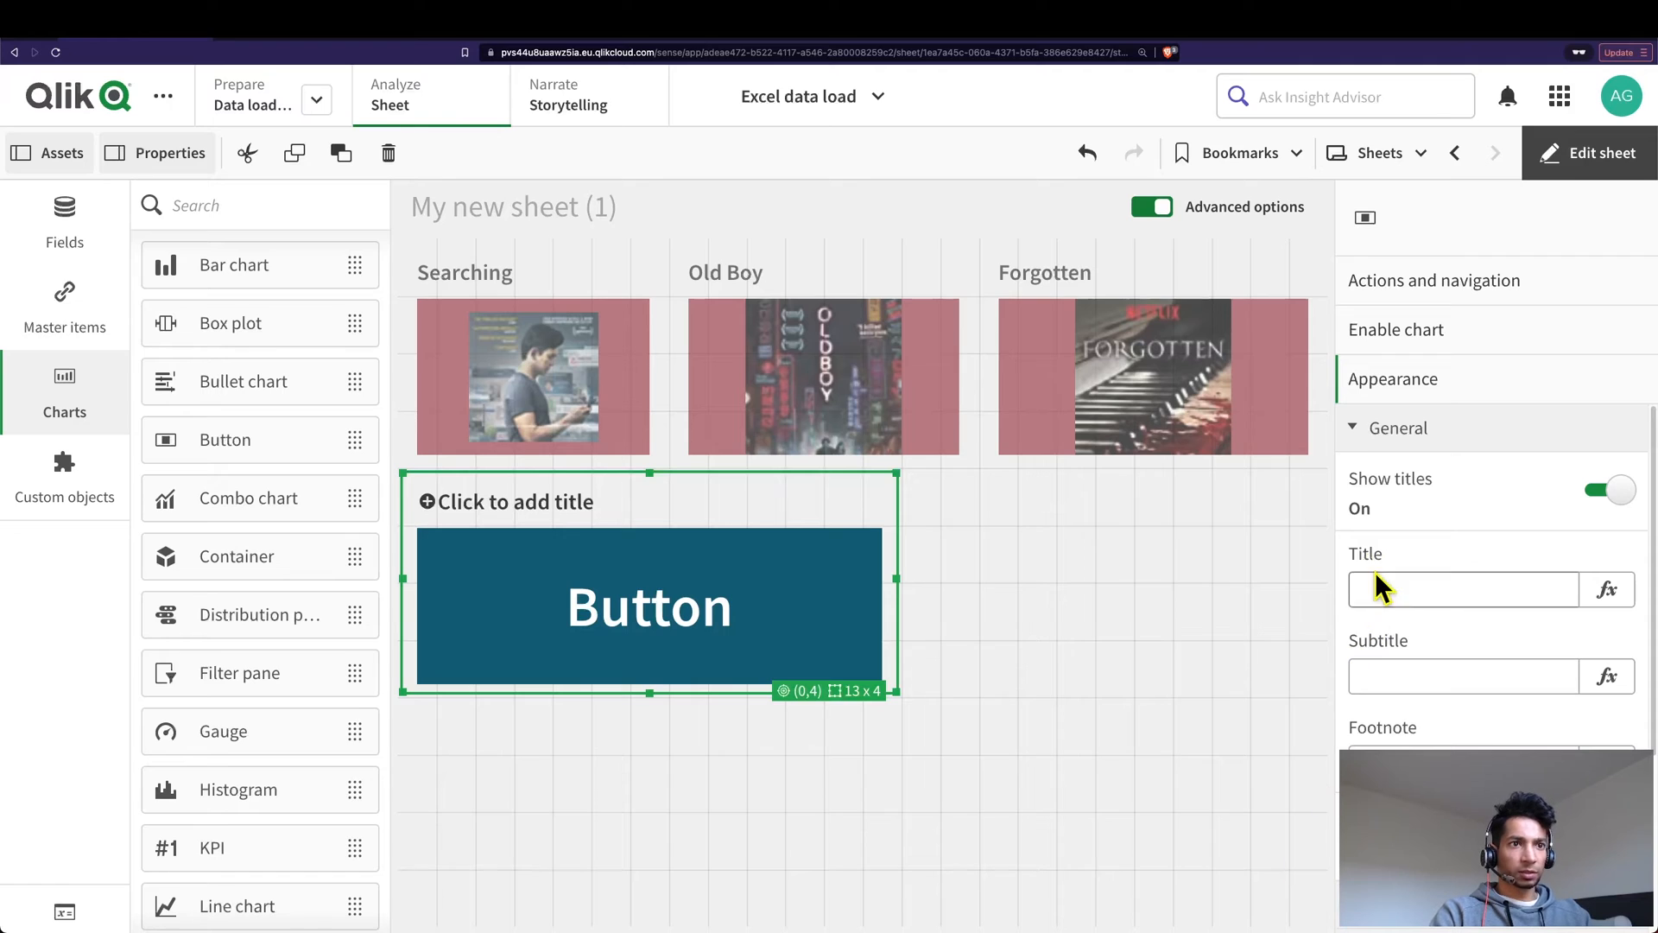
{"action": "left_click", "coordinate": [1398, 428]}
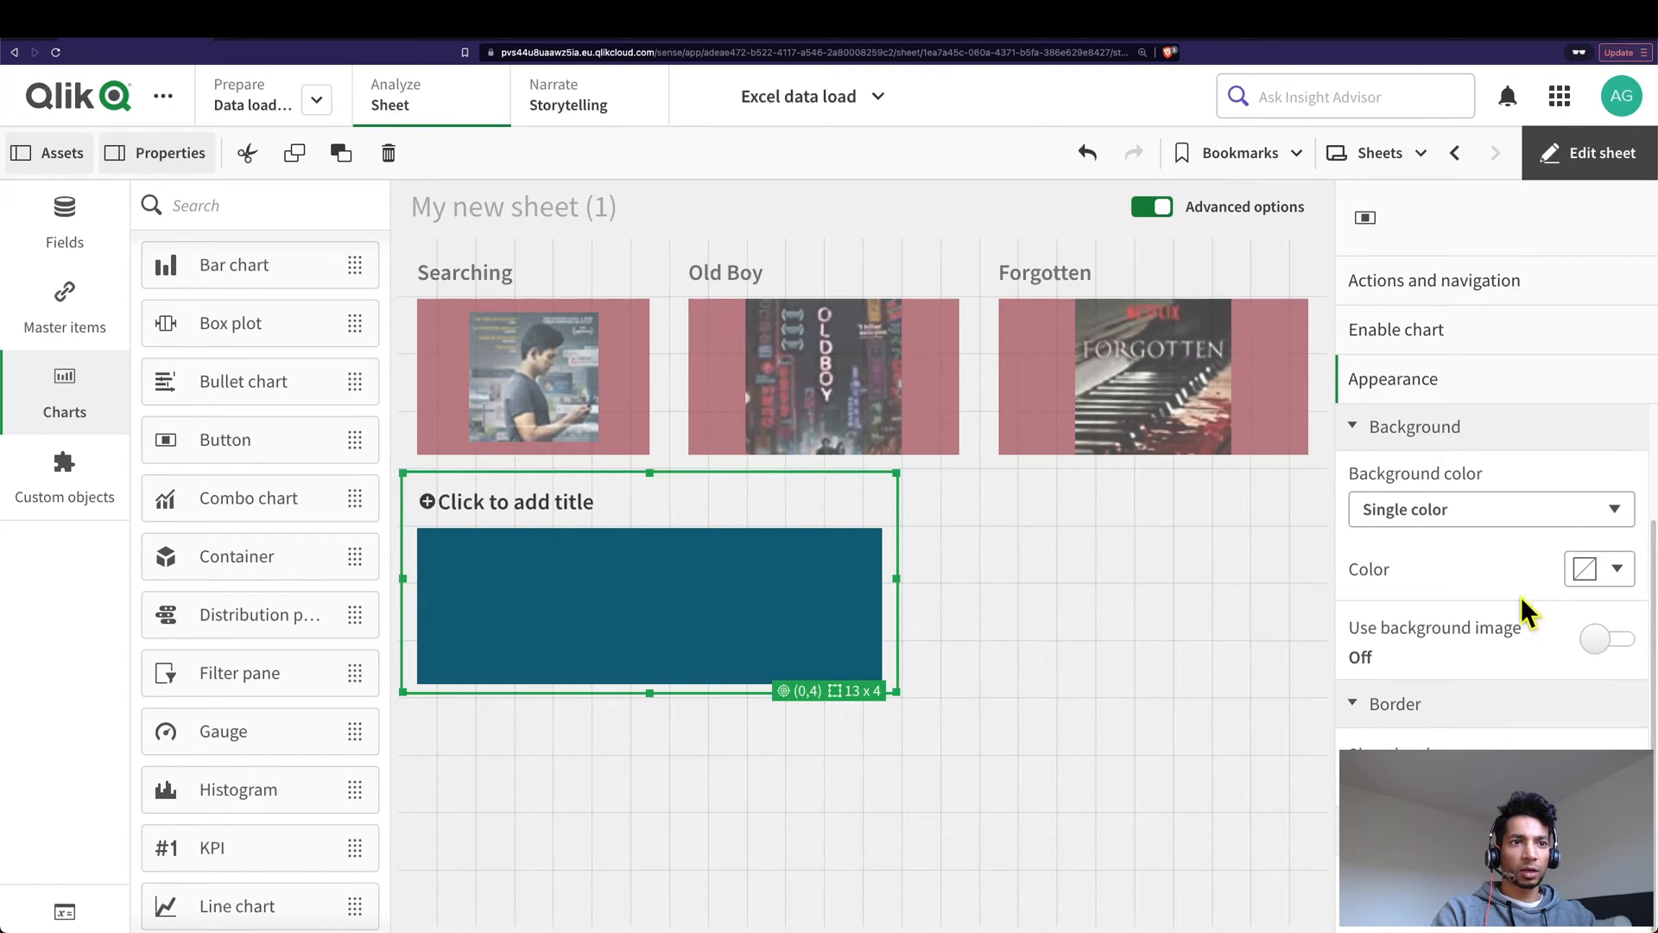
{"action": "left_click", "coordinate": [1616, 569]}
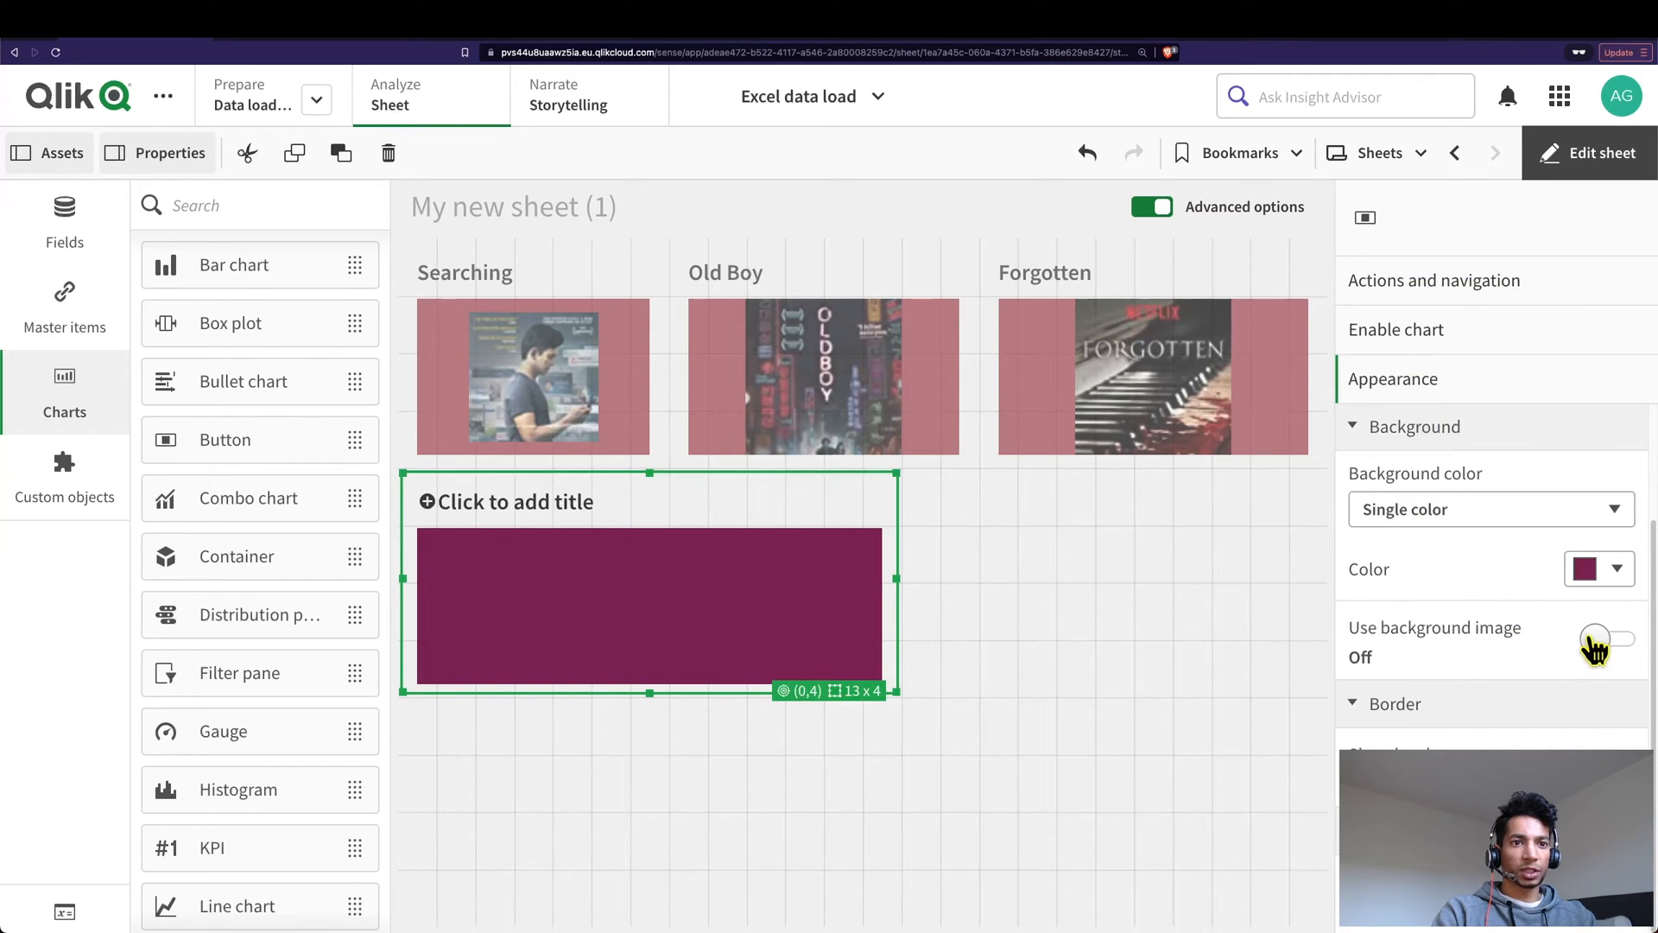
{"action": "left_click", "coordinate": [1607, 640]}
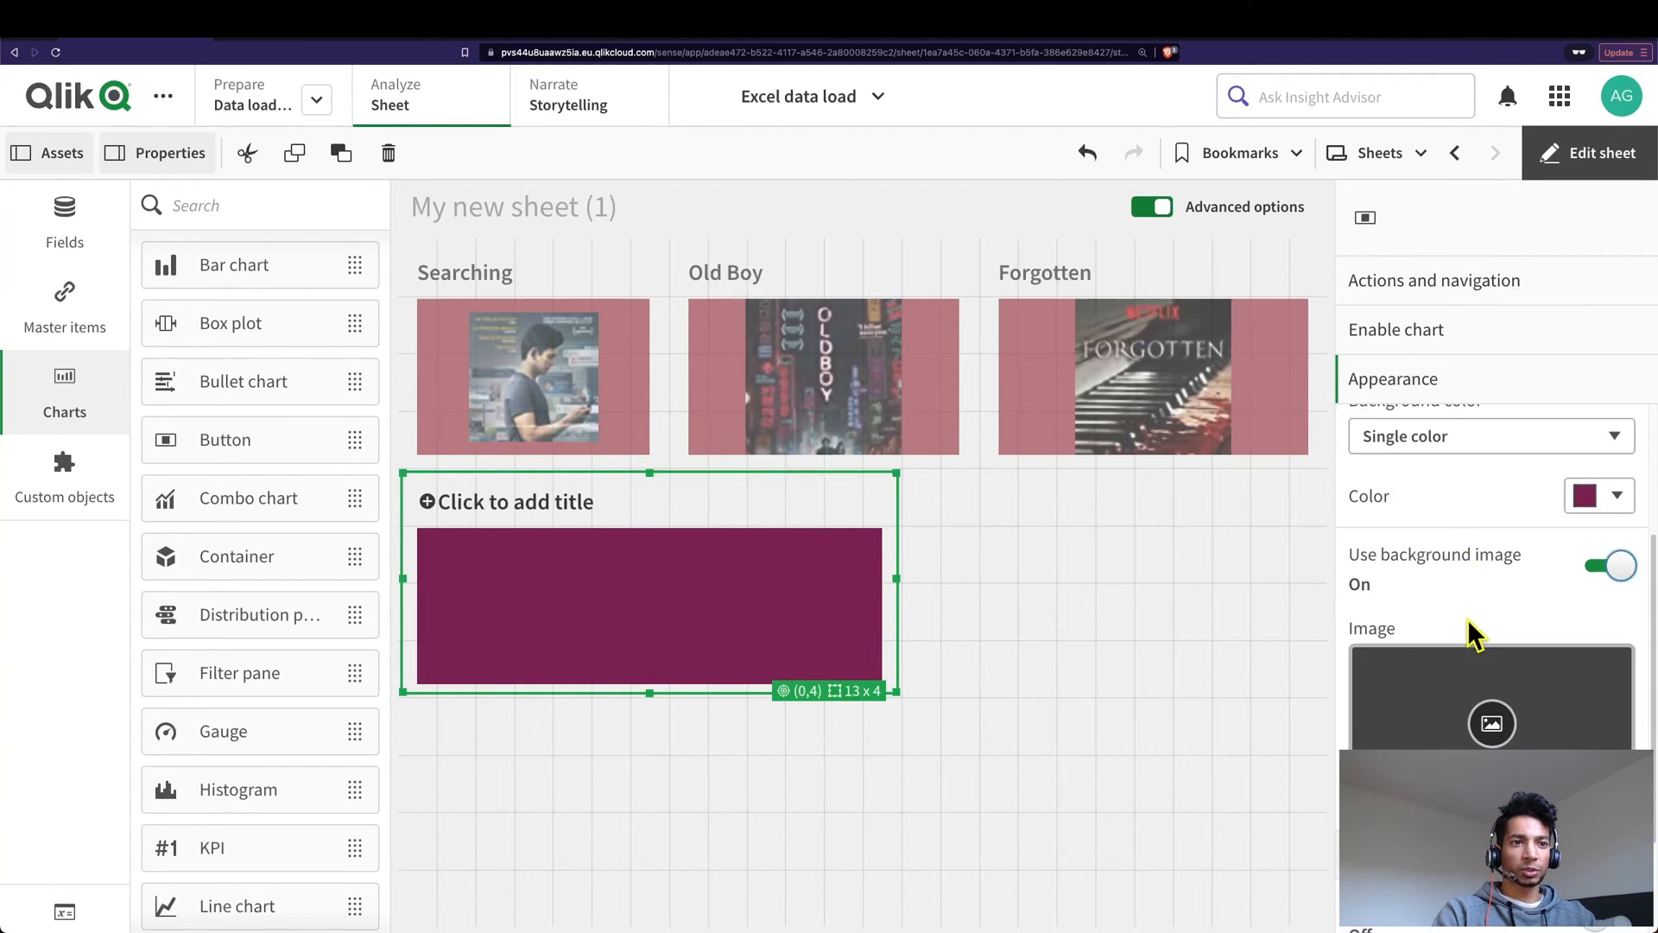
Insert the Forgotten poster from the media library as background and finish editing
{"action": "left_click", "coordinate": [1490, 722]}
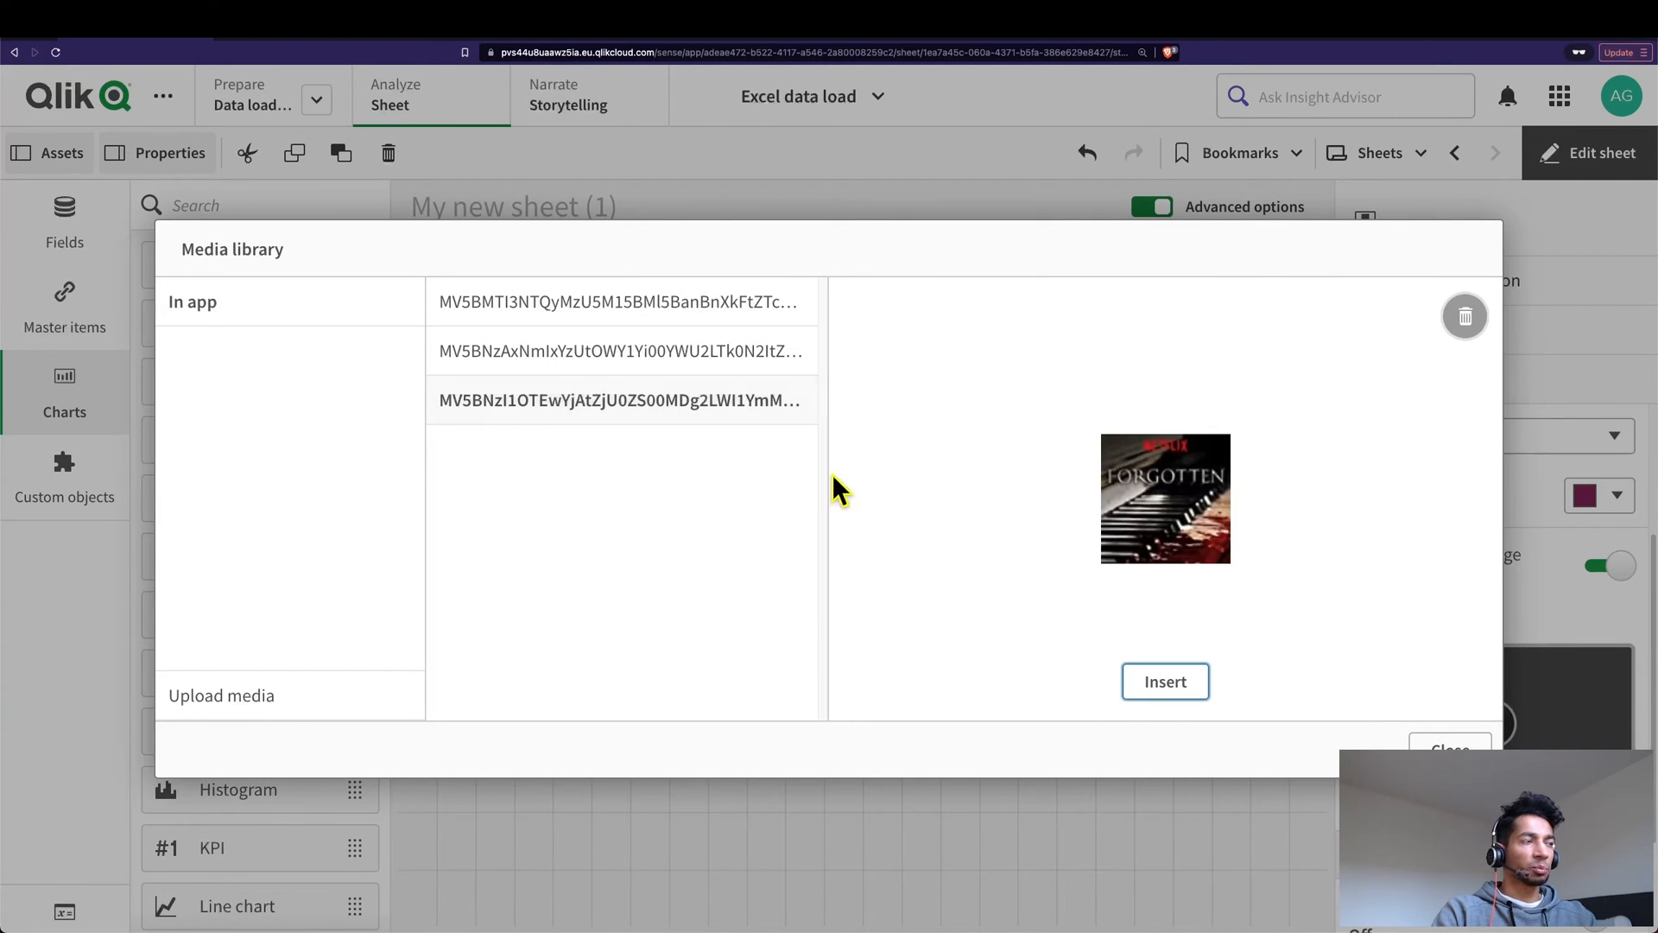
{"action": "left_click", "coordinate": [1165, 682]}
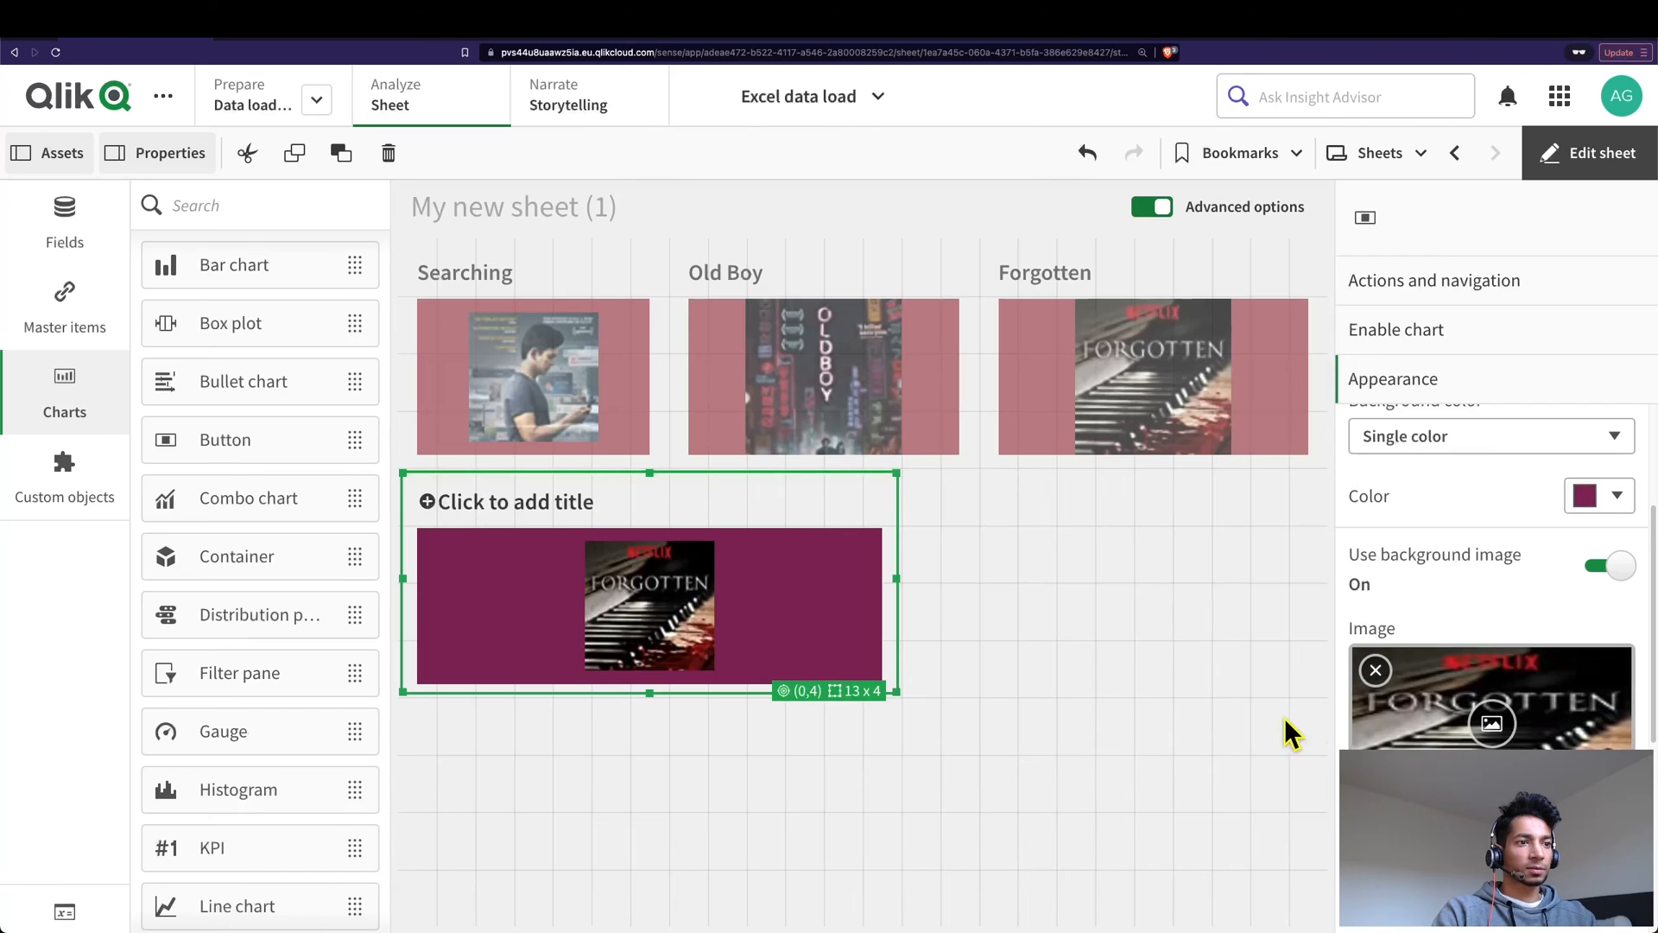
{"action": "left_click", "coordinate": [1588, 152]}
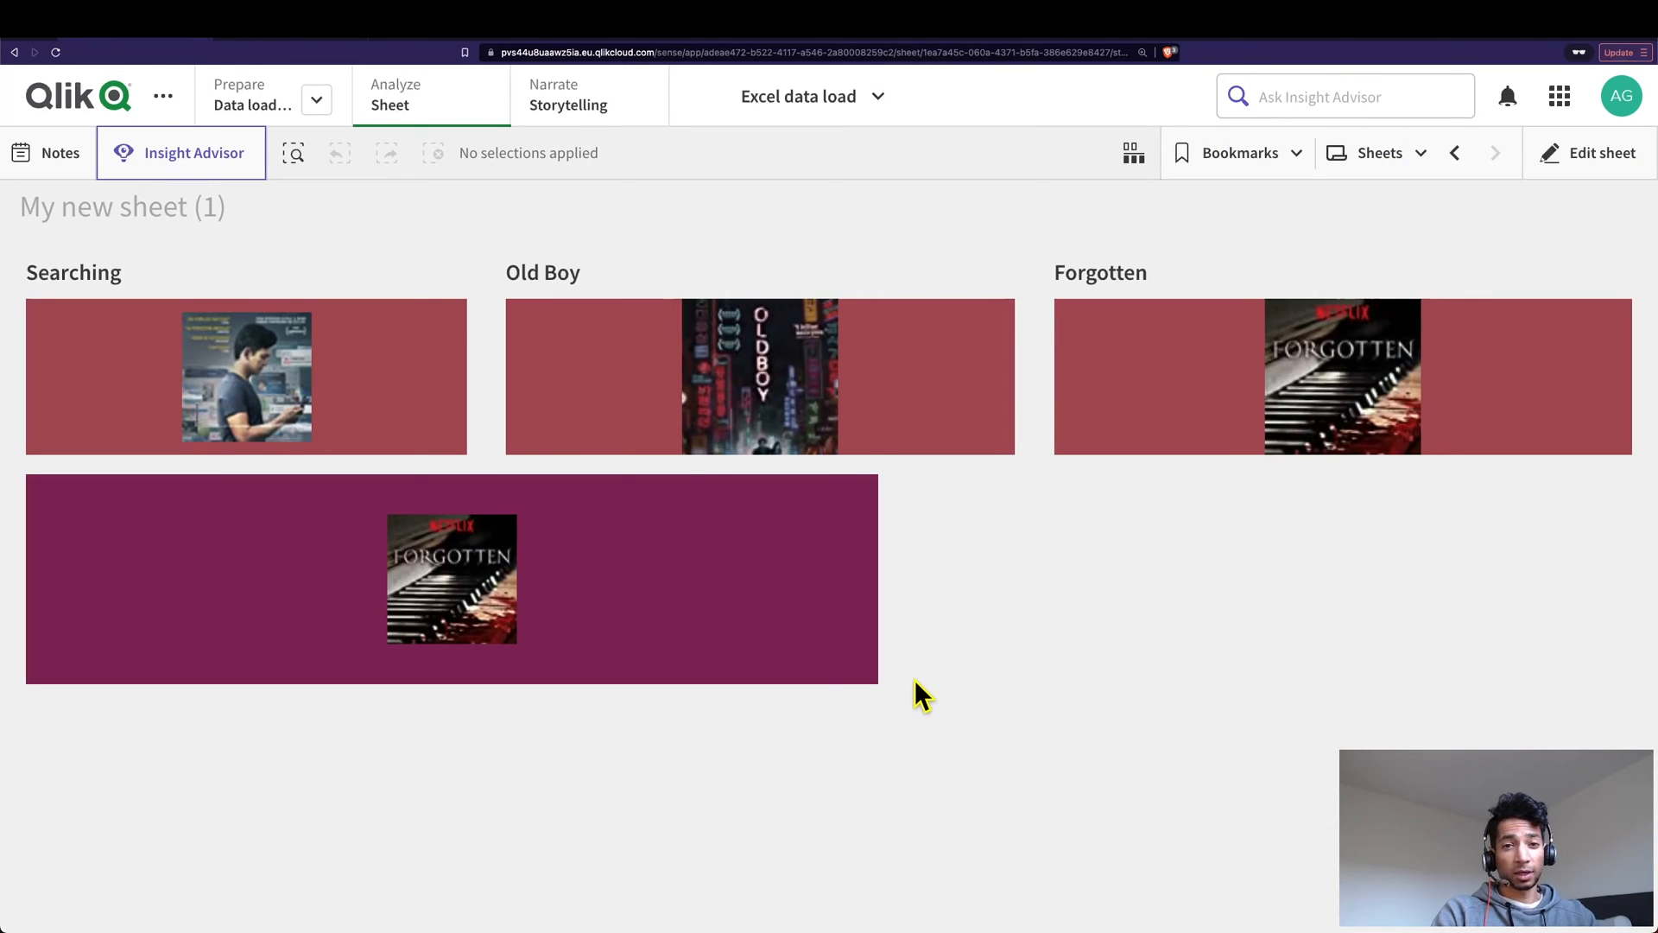
Press the new poster button, then put the sheet back into edit mode
{"action": "left_click", "coordinate": [759, 376]}
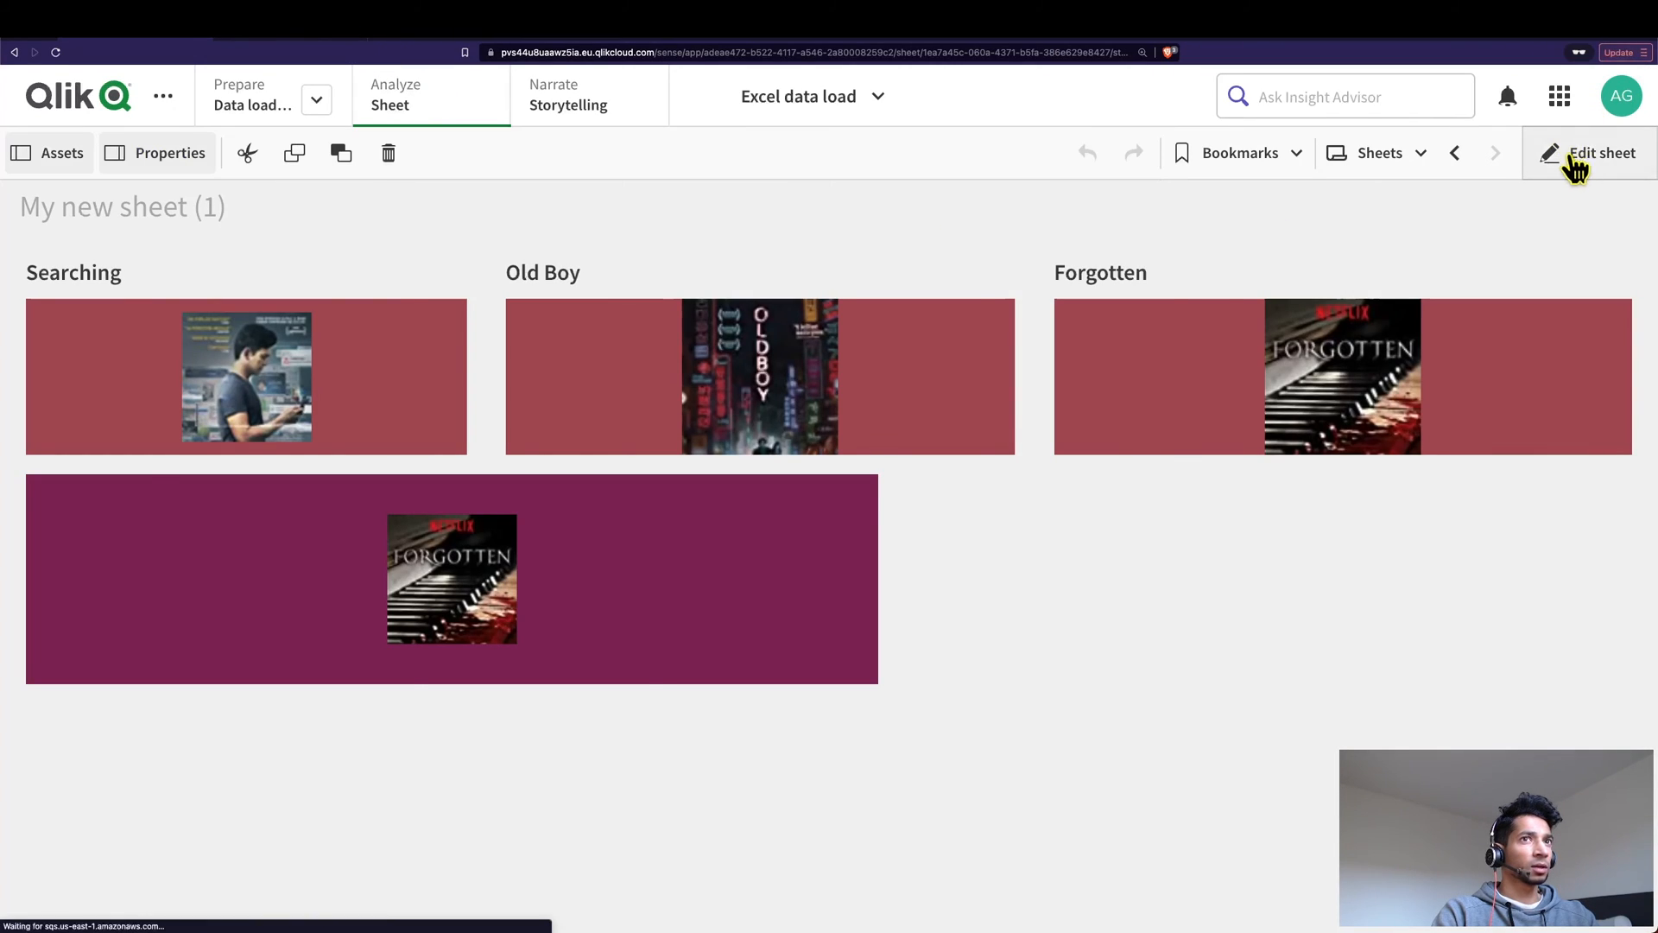
{"action": "left_click", "coordinate": [1602, 152]}
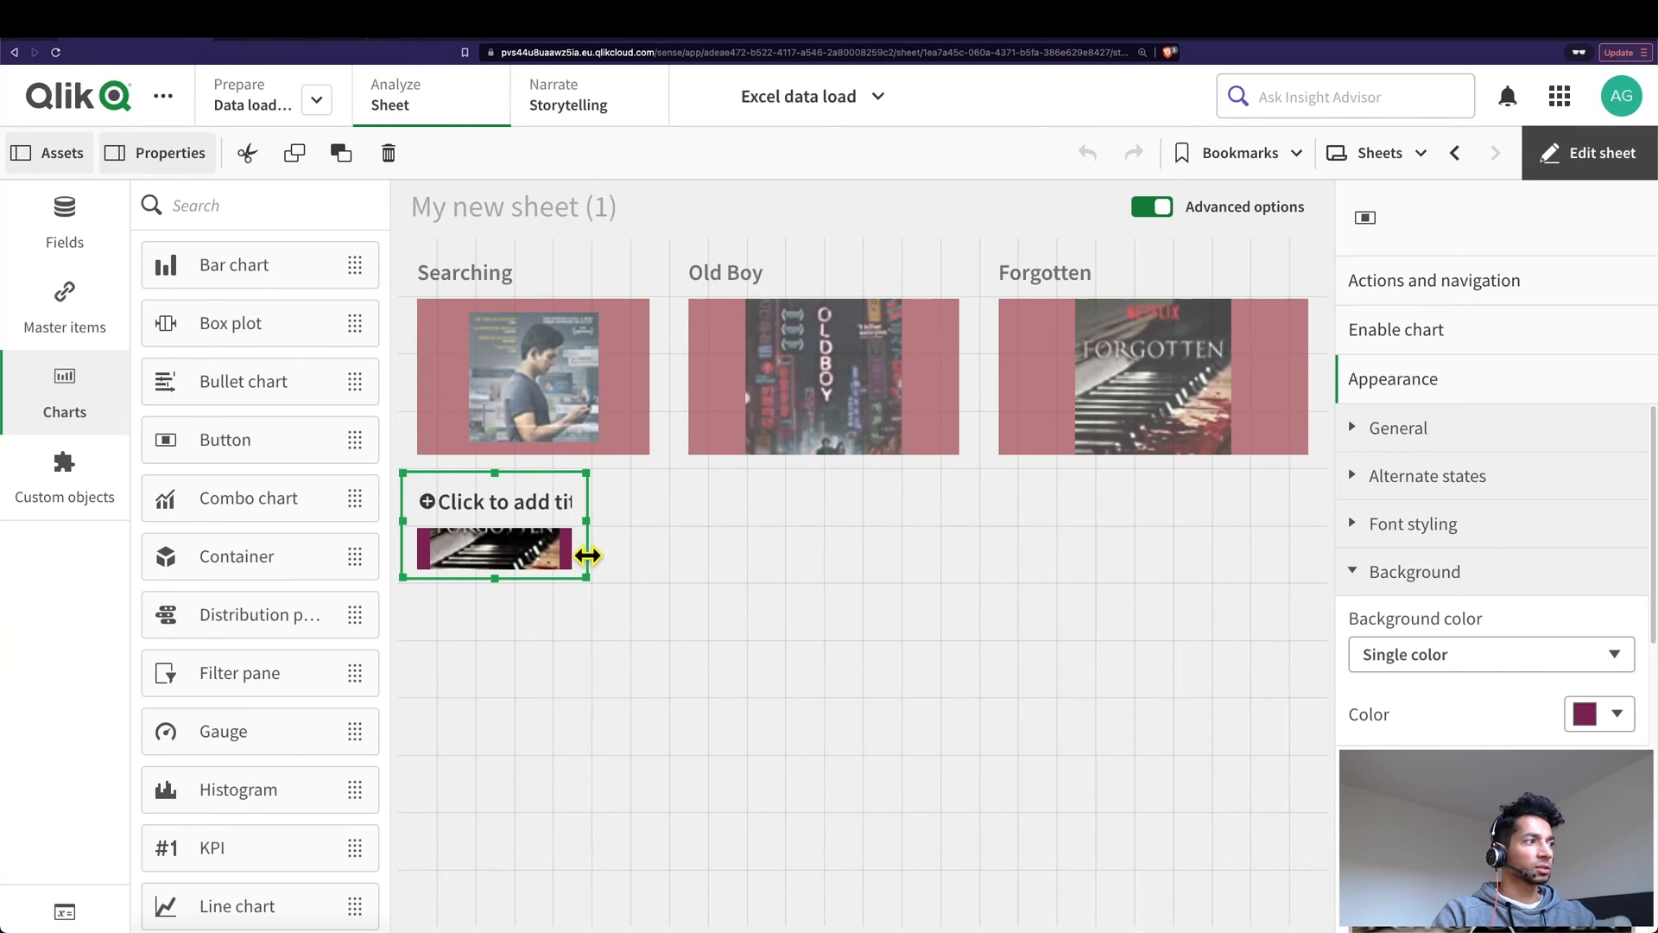